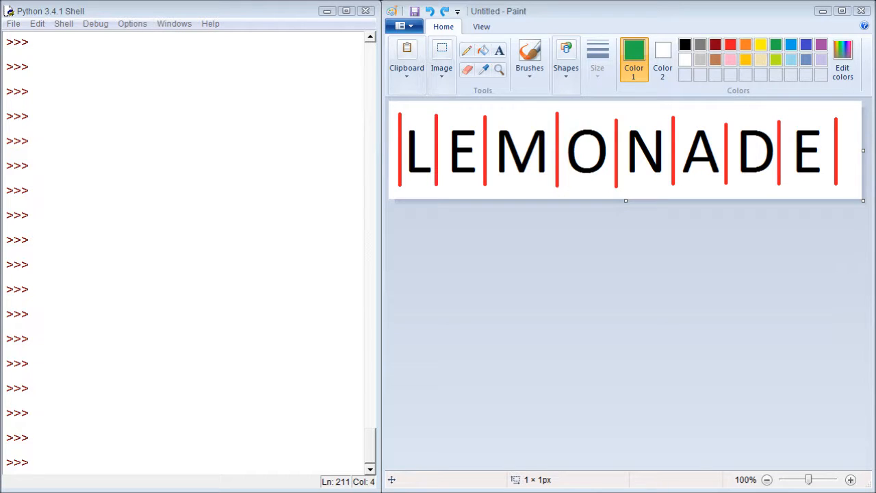
Assign yo = 'lemonade' in the shell and begin a print() call to display it.
left_click(205, 462)
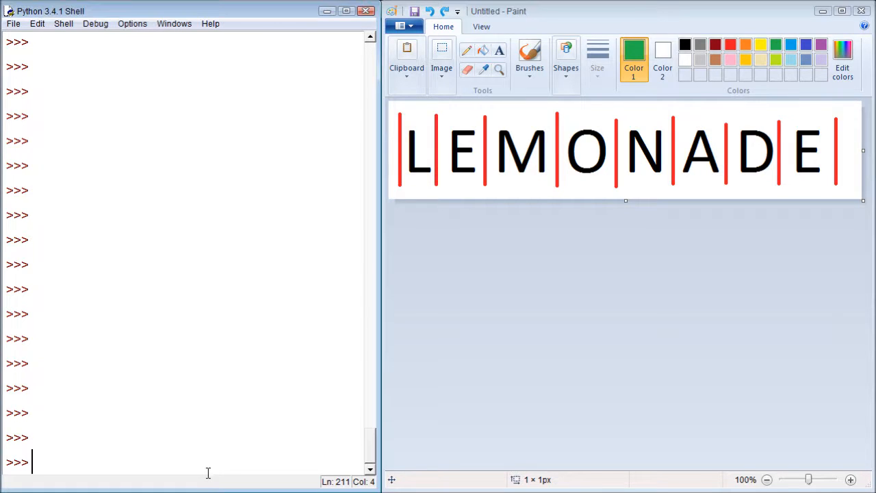
type("yo =")
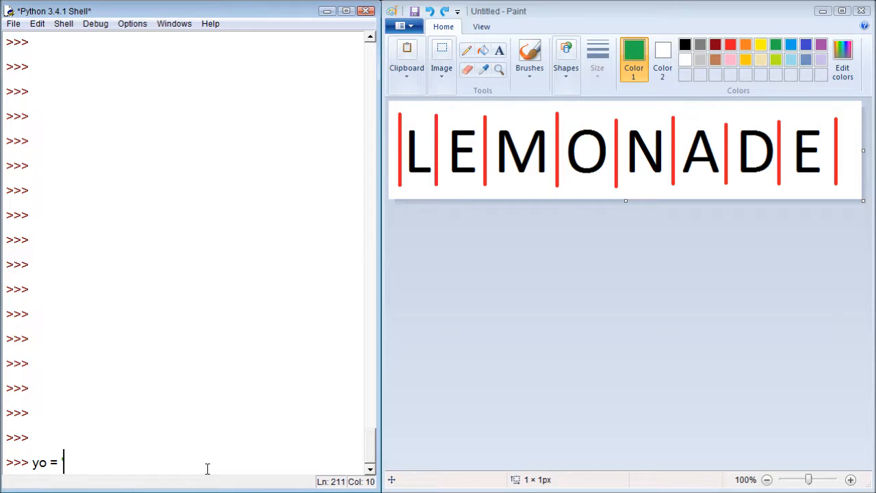
type("'lemonade")
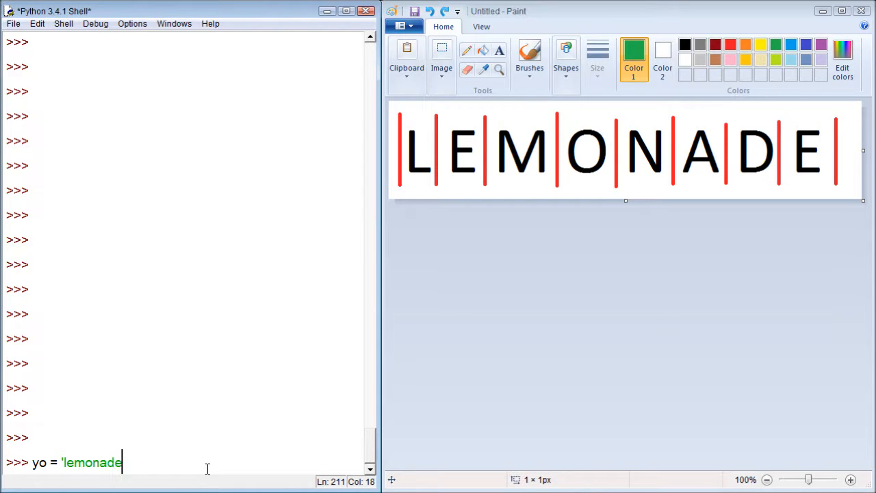
key("Return")
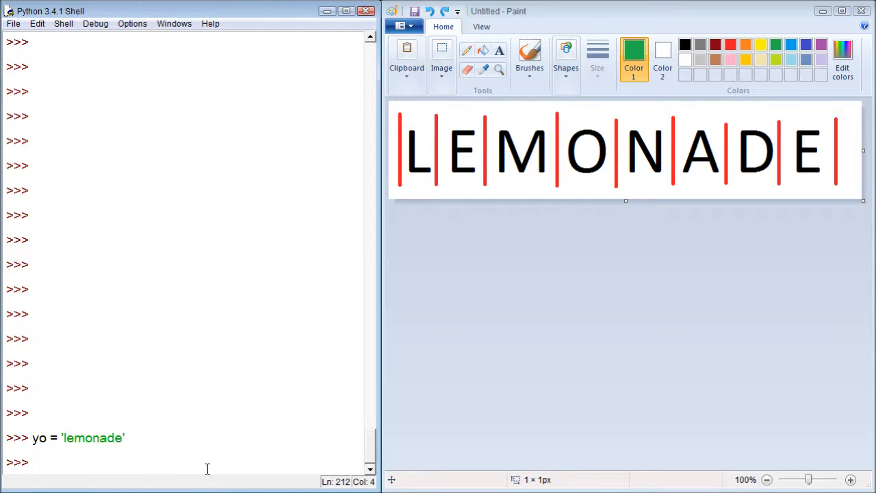
type("print()")
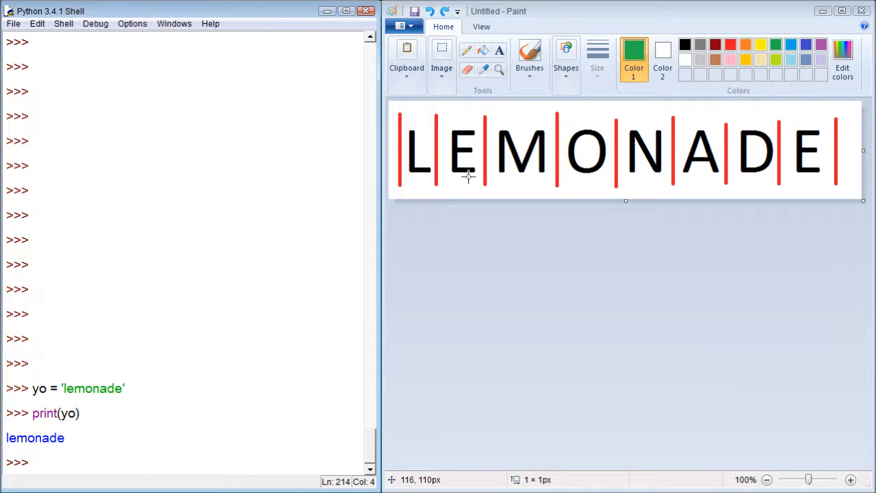
mouse_move(416, 124)
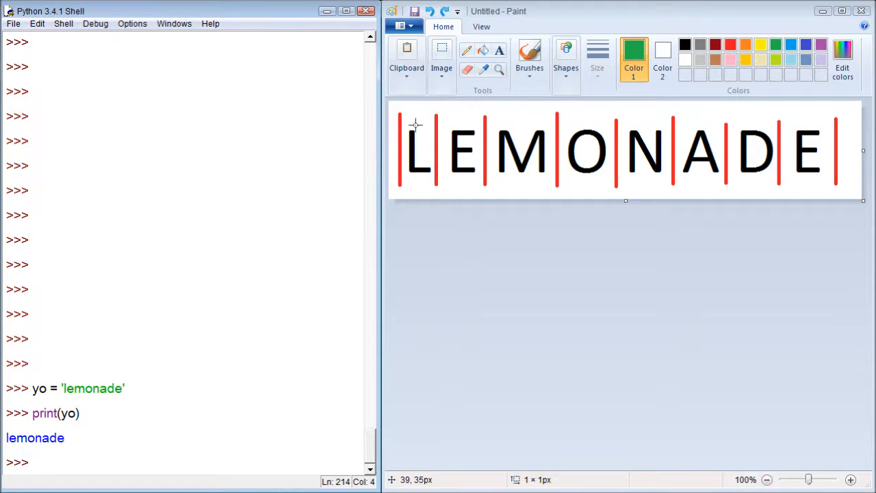
mouse_move(603, 144)
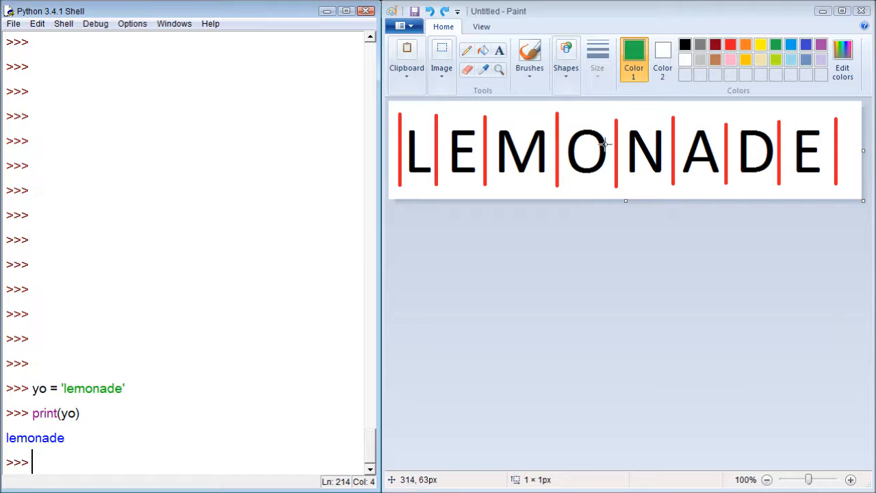
mouse_move(785, 163)
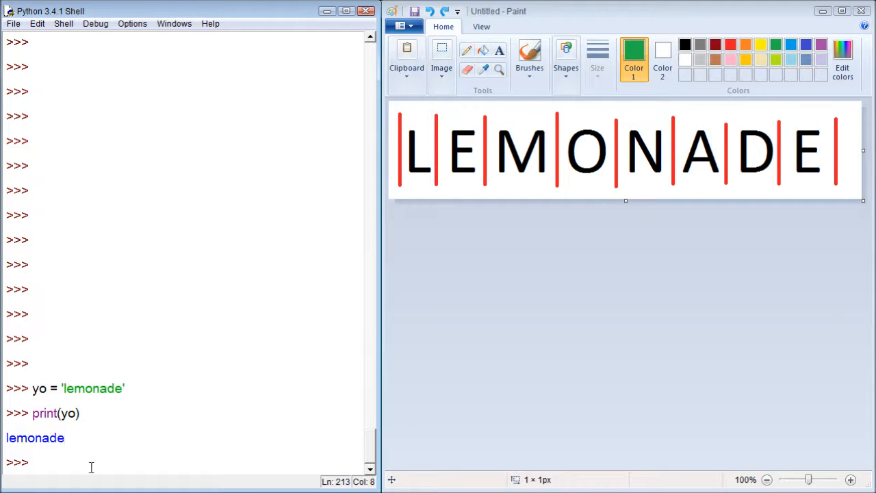
Print the slice yo[1:3], showing 'em', while pointing at the Paint boundary diagram.
type("print(yo[")
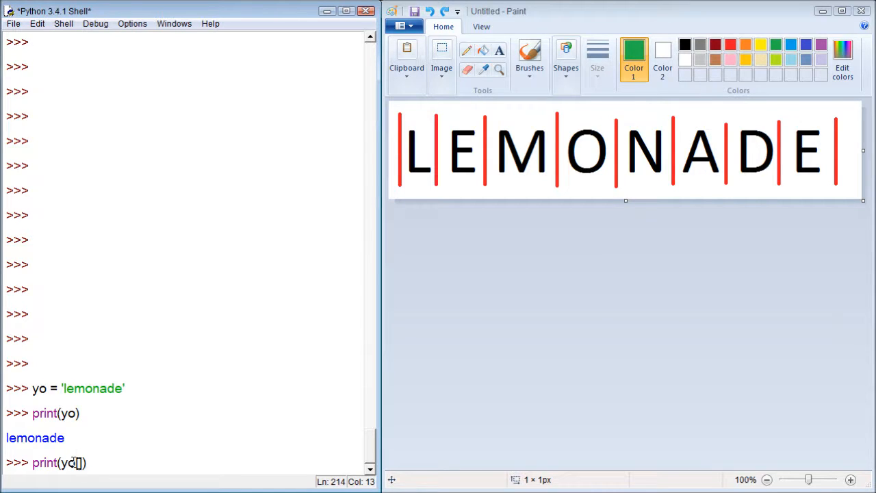
type("[1:3:")
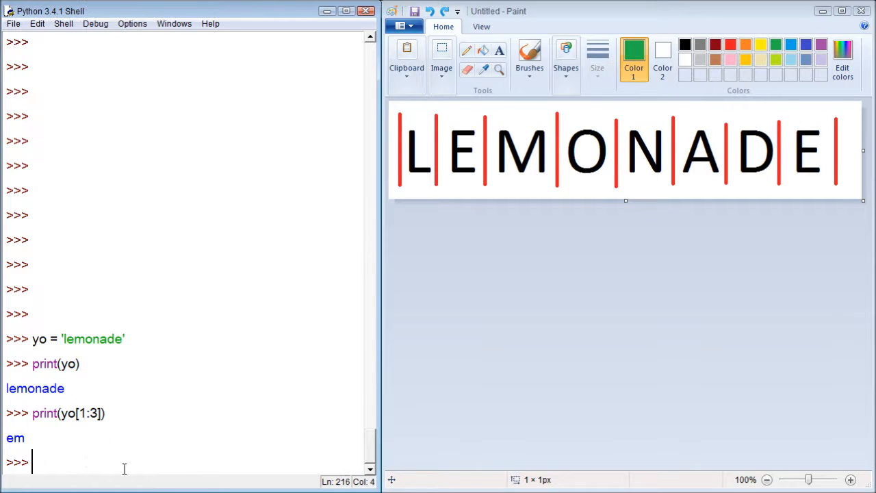
mouse_move(406, 230)
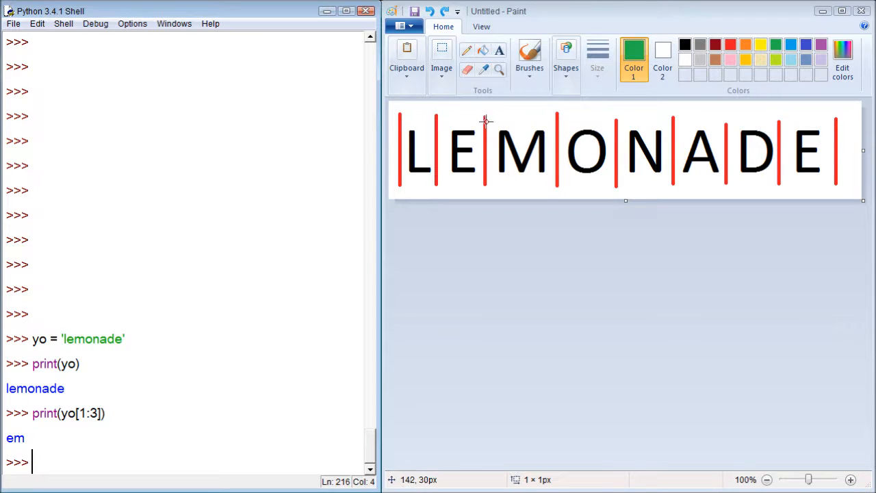
mouse_move(457, 154)
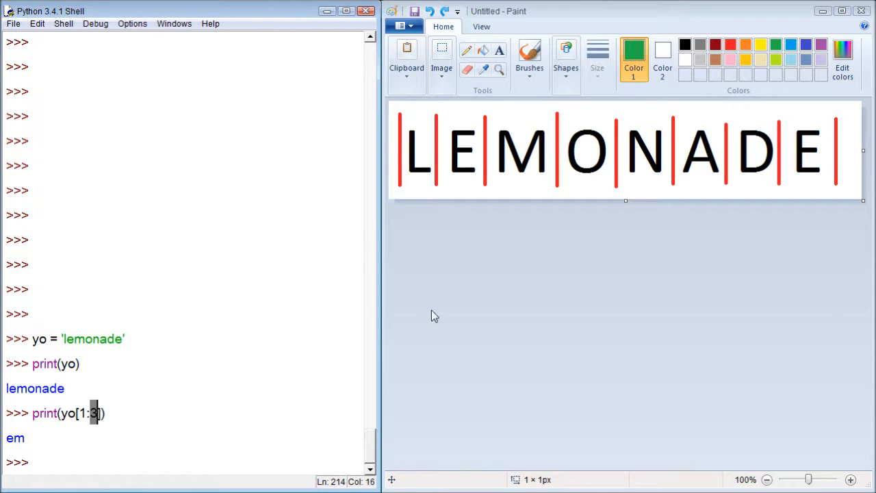
mouse_move(398, 123)
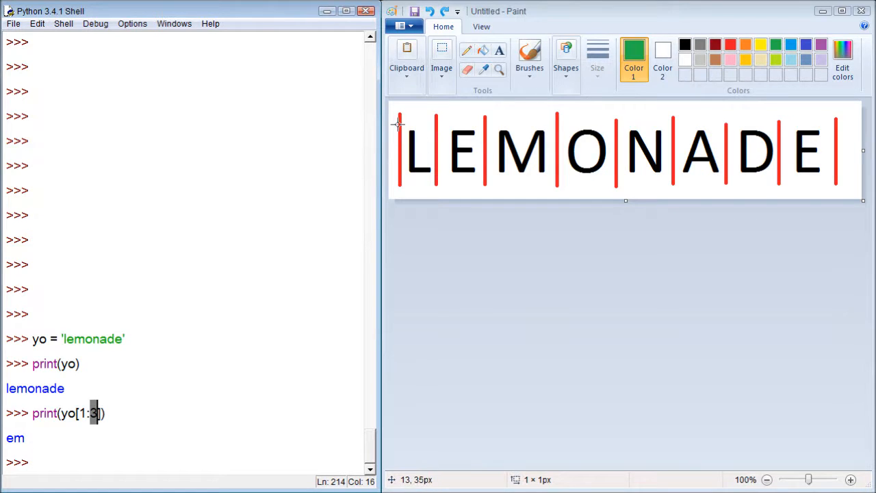
mouse_move(566, 118)
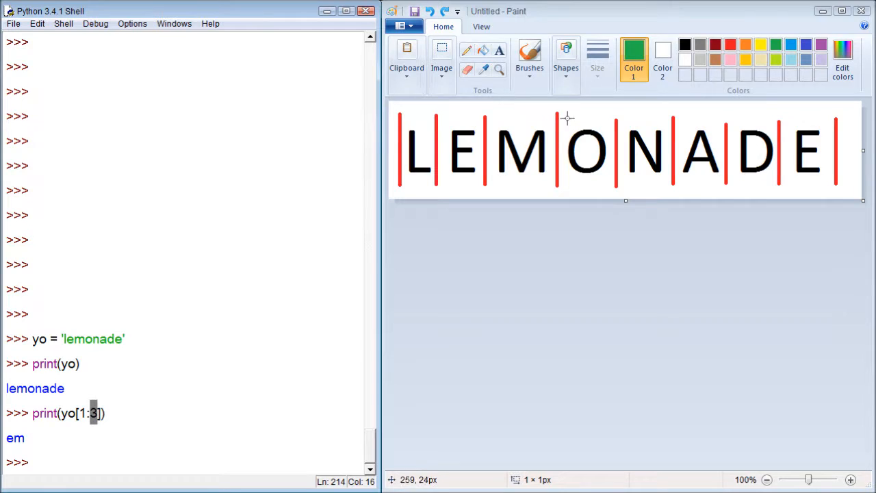
mouse_move(614, 188)
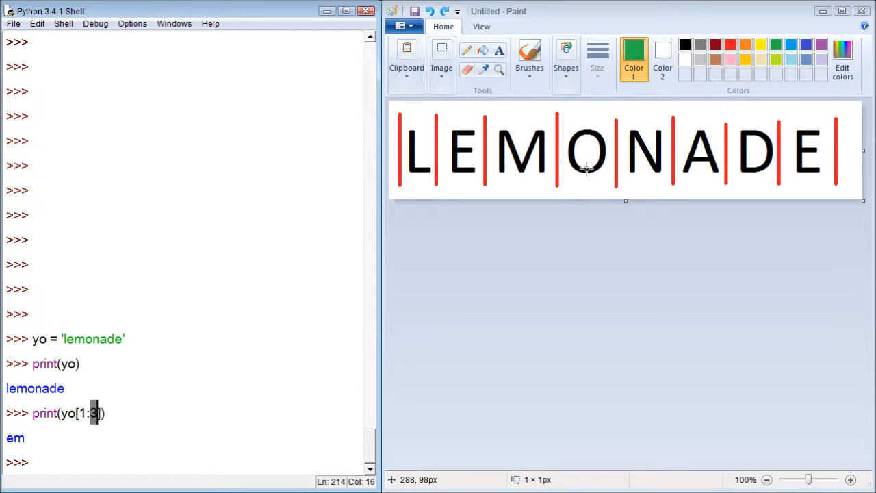
mouse_move(557, 114)
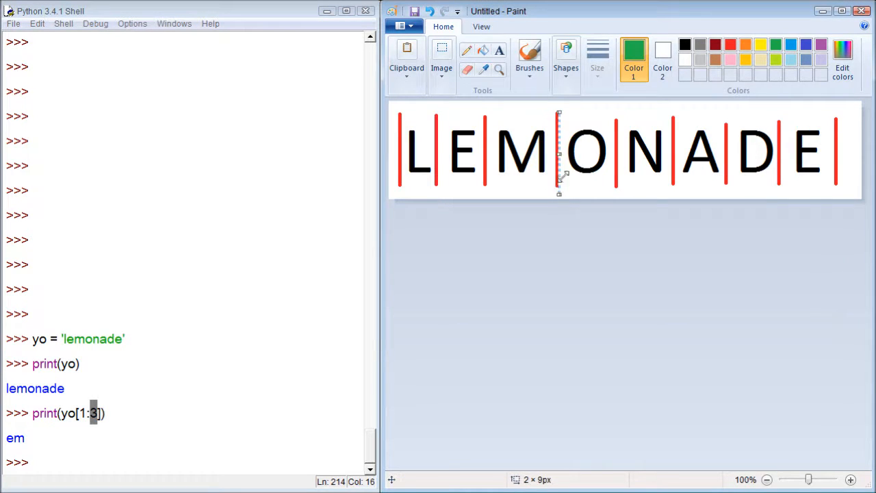
left_click(575, 226)
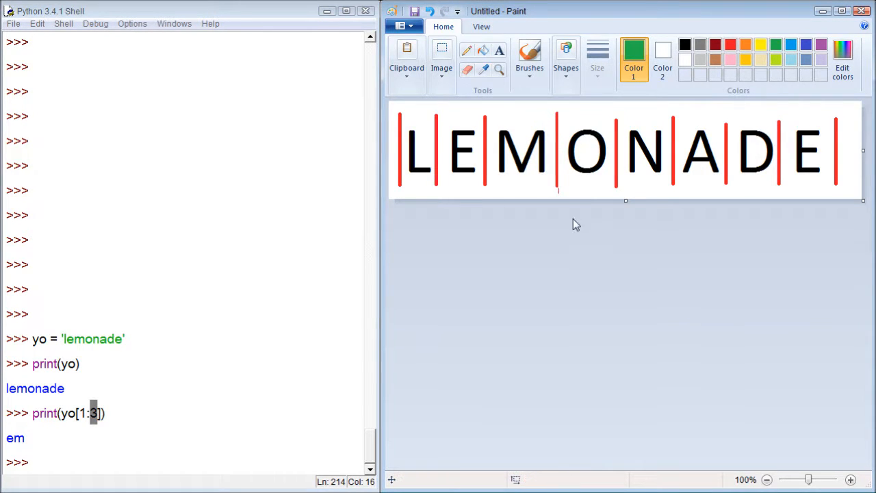
mouse_move(571, 199)
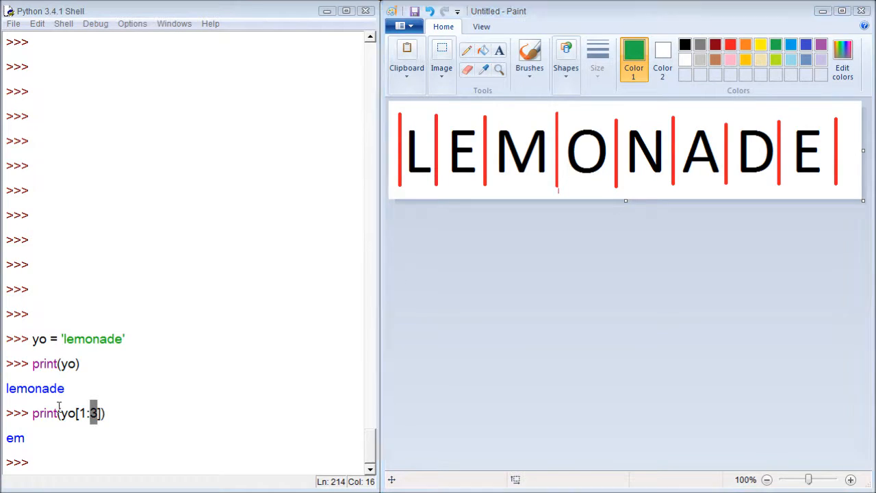
left_click(106, 413)
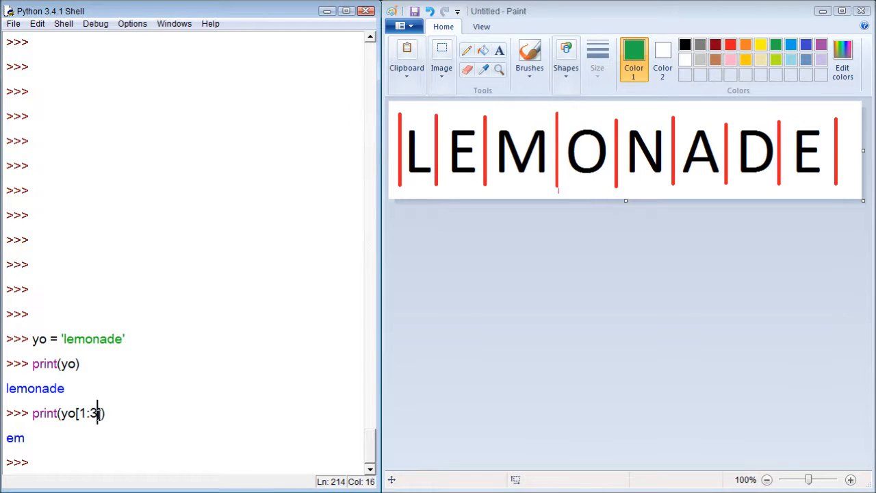
type(")")
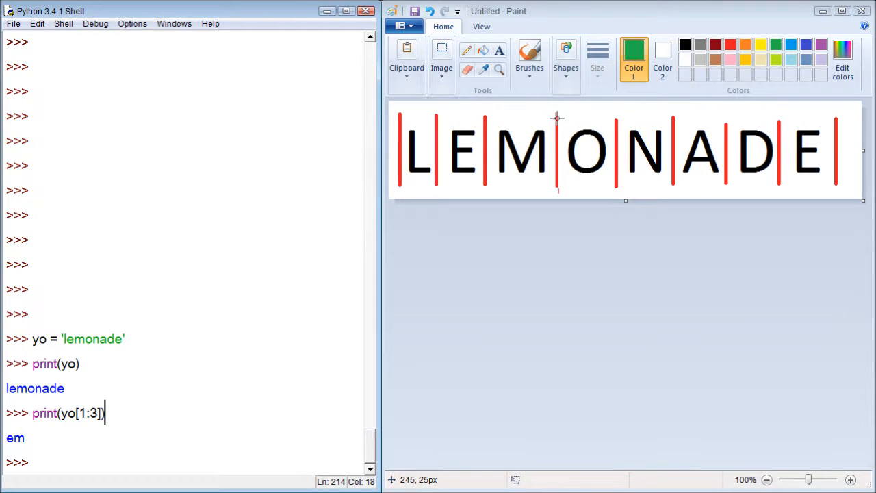
mouse_move(557, 106)
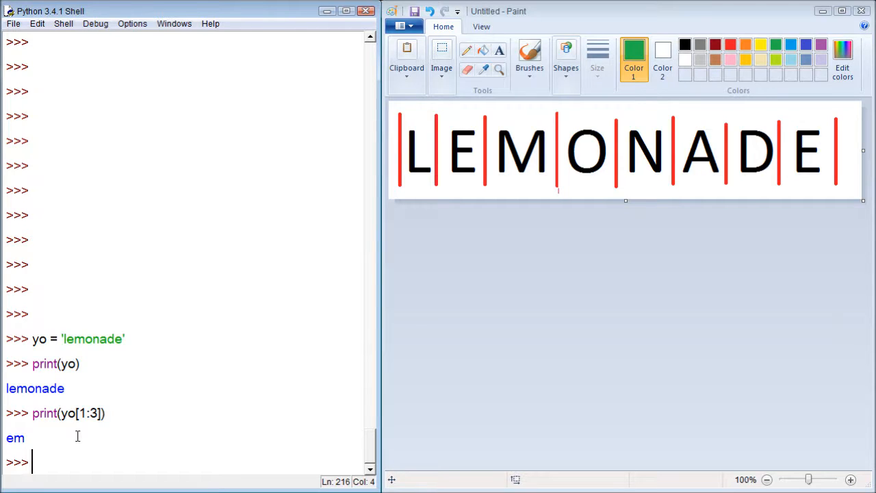
Print yo[::-1] to show the reversed string 'edanomel'.
type("print")
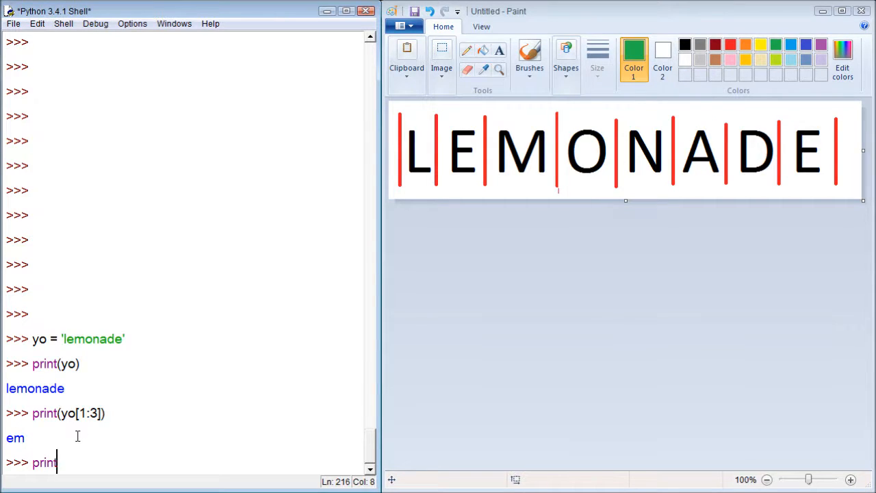
type("()")
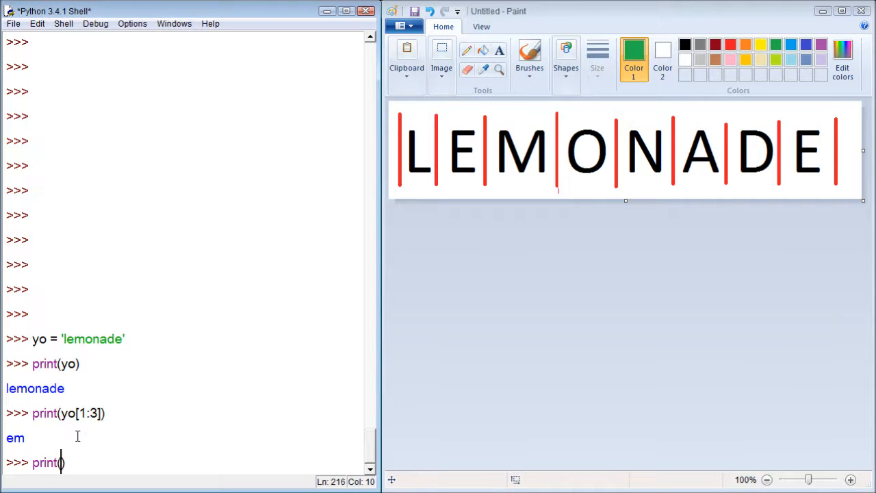
type("yo)")
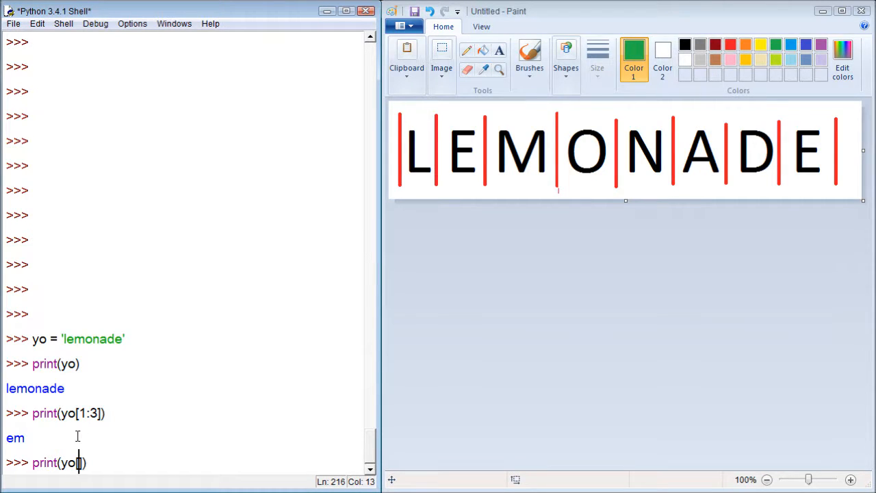
type("[")
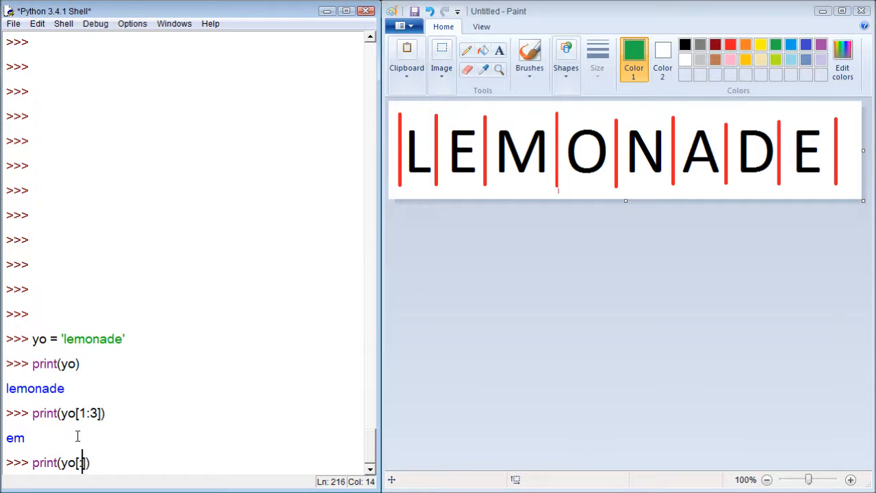
type(":-1")
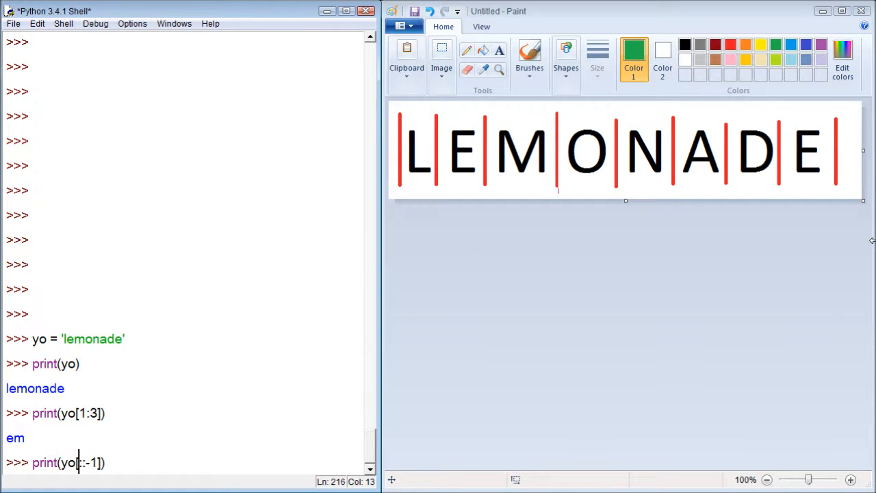
type("[")
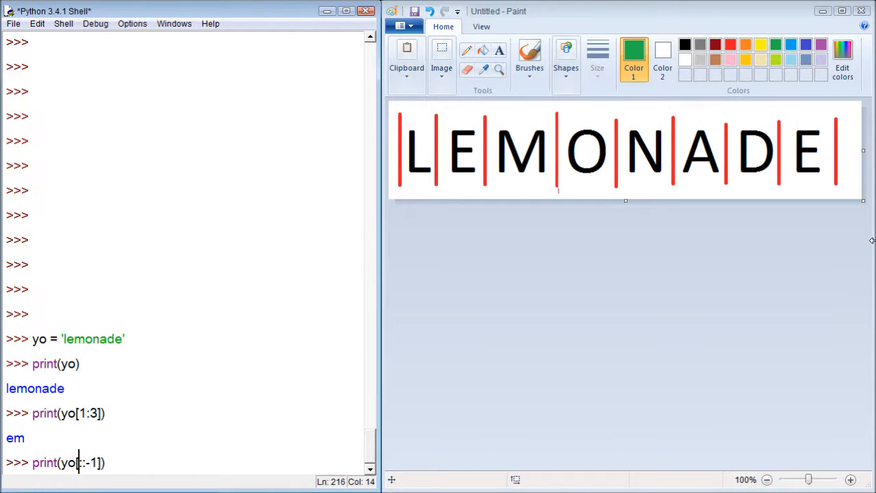
type("-")
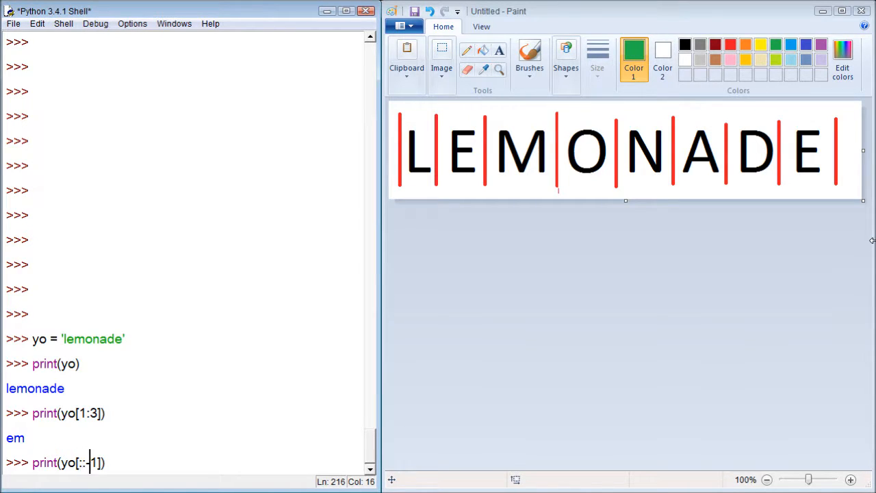
type("1")
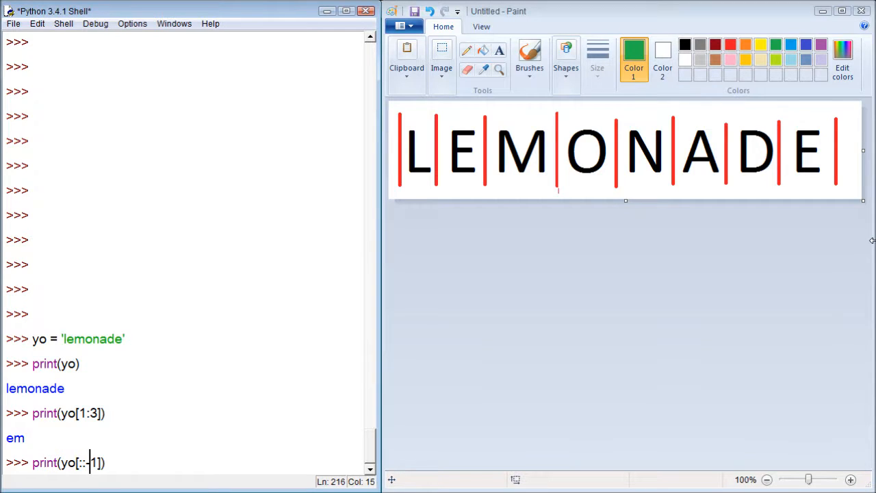
type("1")
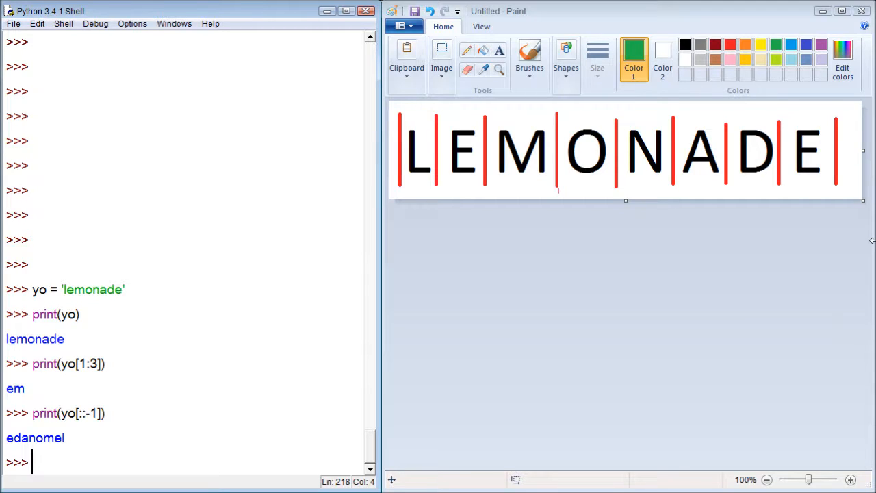
Type print(yo[2:6]) at the prompt without running it.
type("print()")
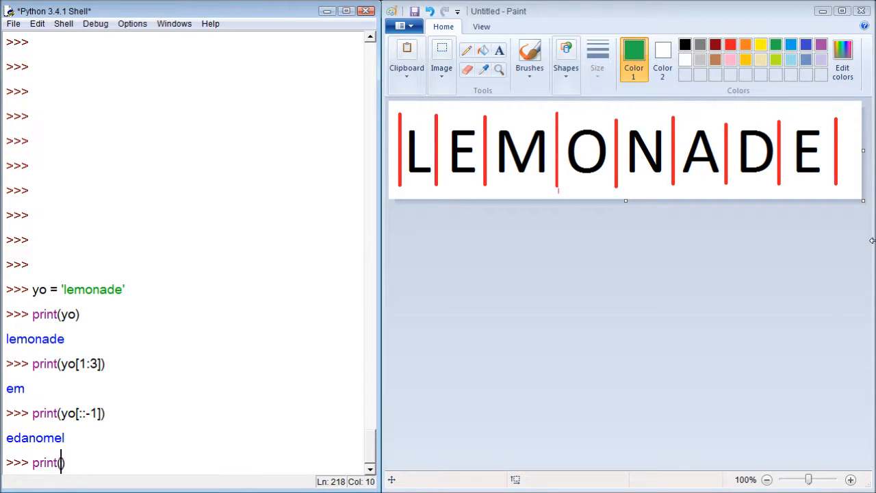
type("yo[]")
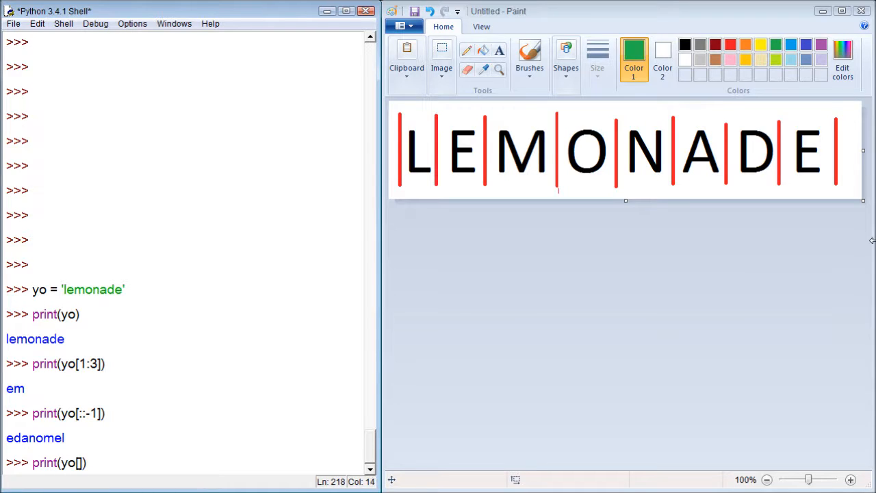
type("2:6")
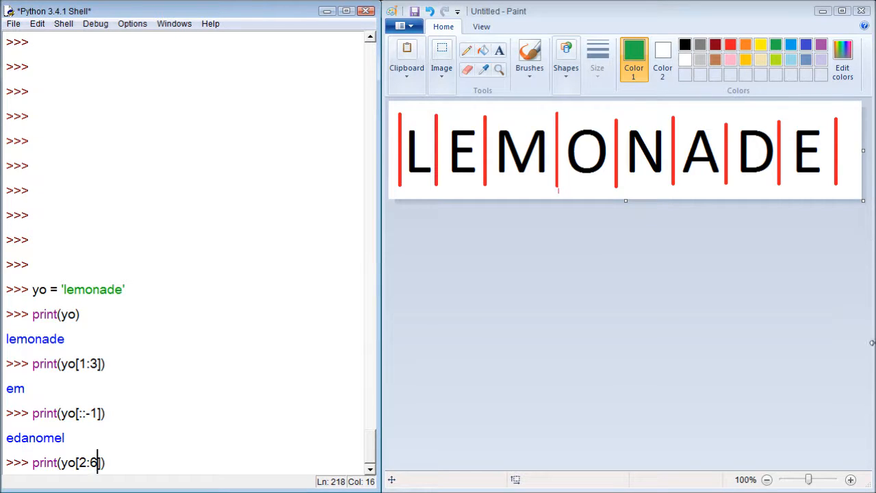
mouse_move(441, 366)
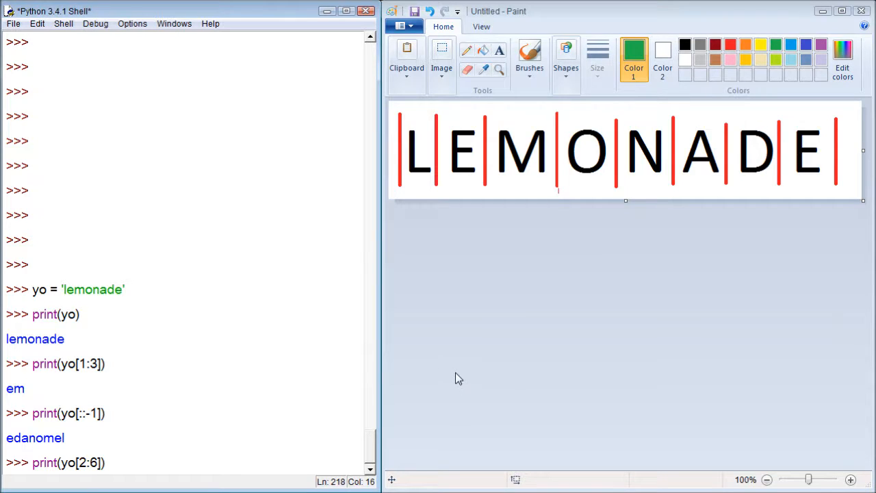
Switch to the Paint drawing to mark the boundaries before M and D.
left_click(98, 463)
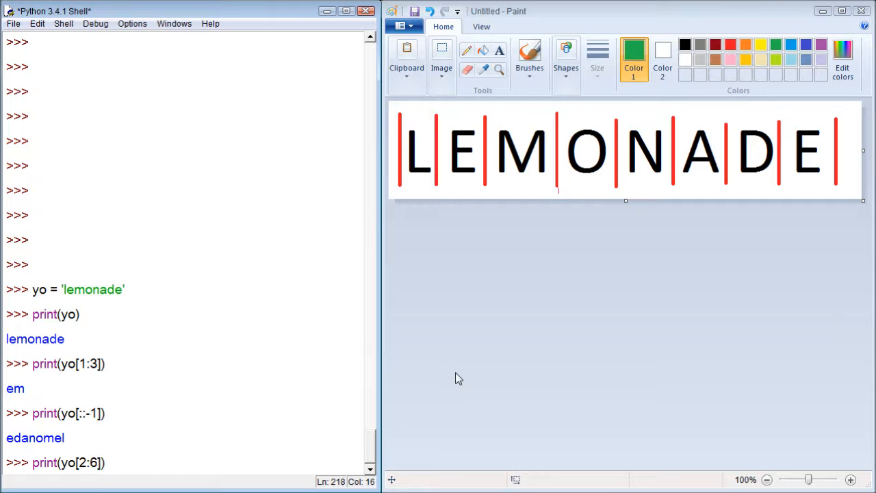
mouse_move(413, 152)
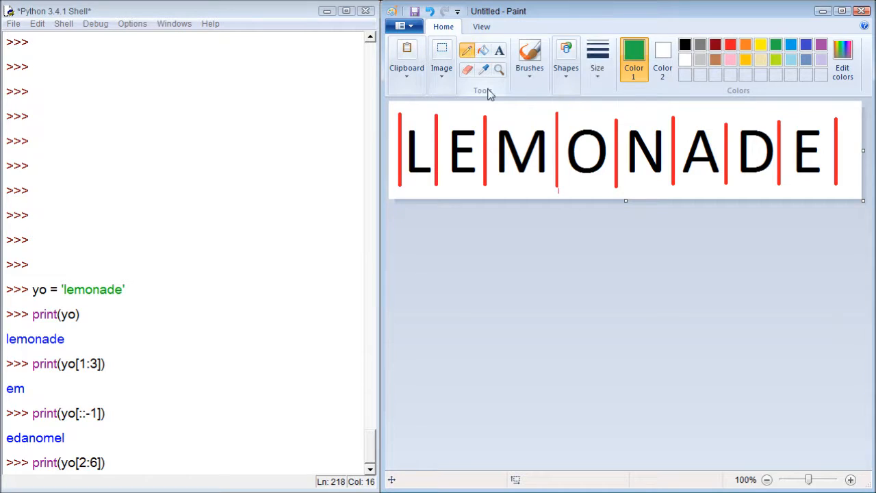
mouse_move(550, 115)
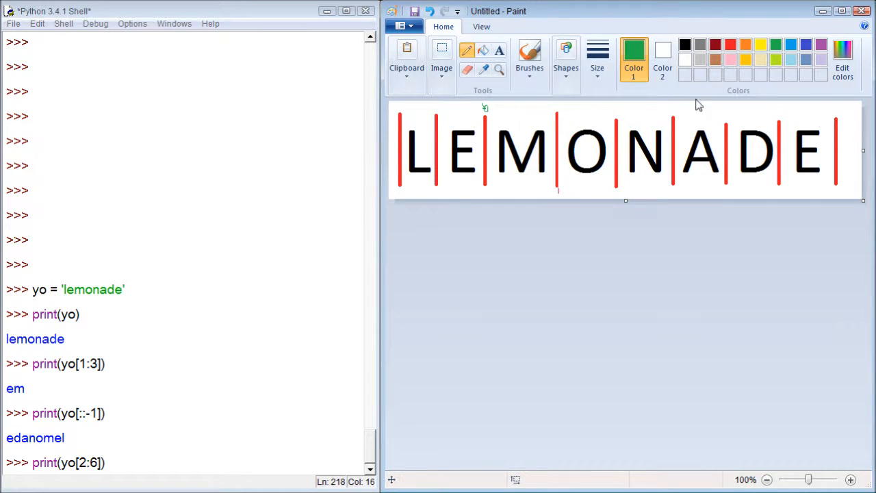
mouse_move(729, 113)
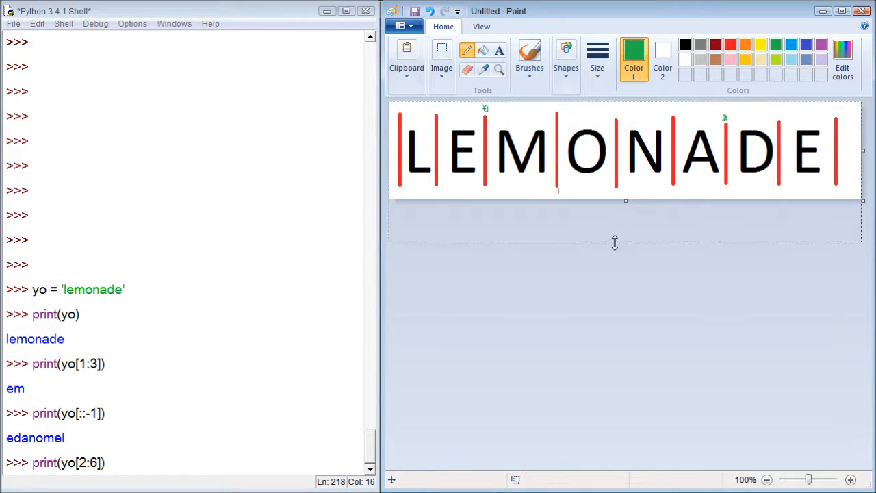
Enlarge the canvas, add green indices 2, 3, 4, 5, then run yo[2:6] giving 'mona'.
left_click_drag(625, 200, 624, 255)
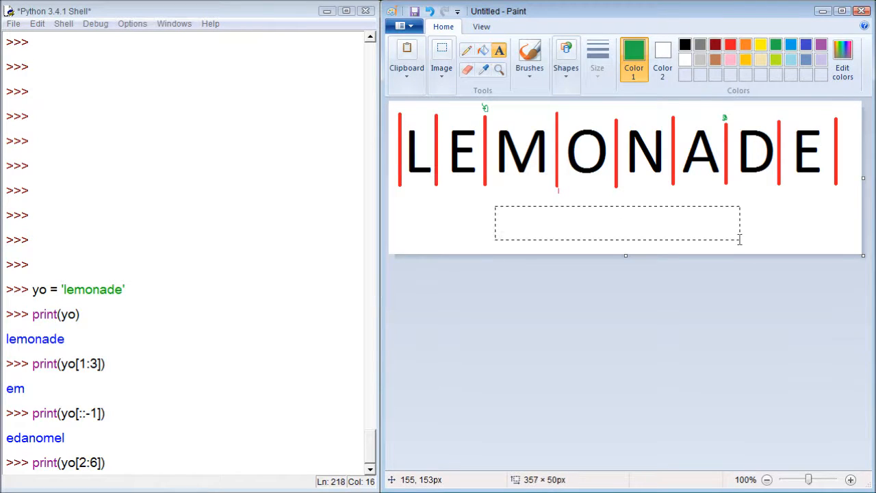
type("2")
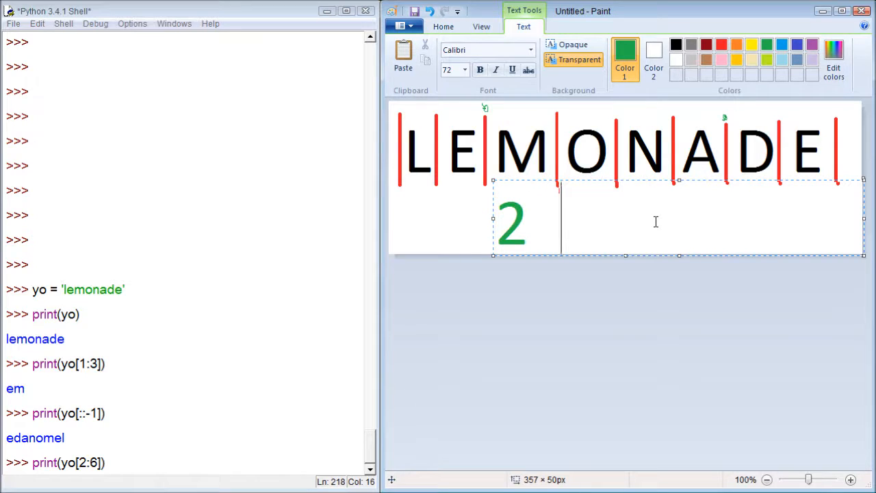
type("3 4")
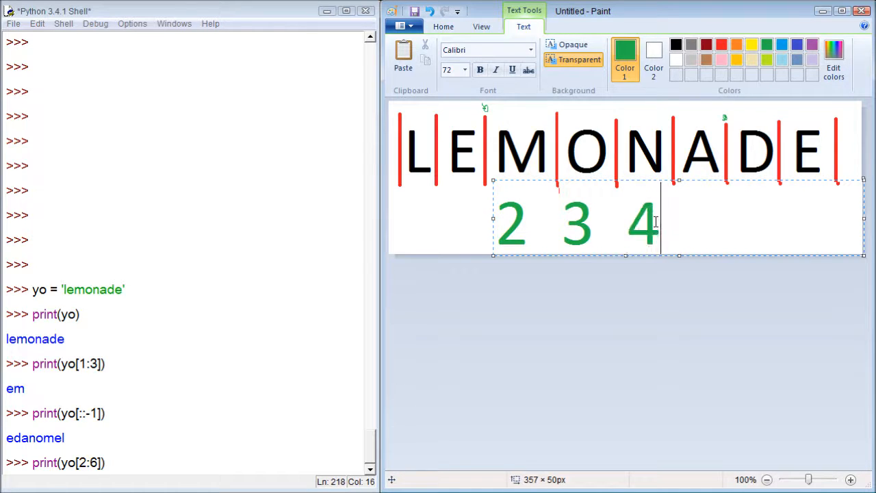
type("5")
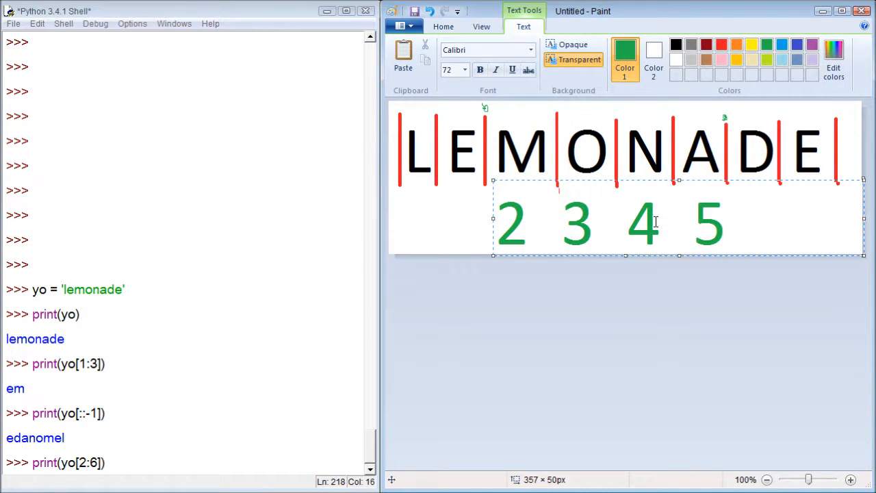
left_click(759, 219)
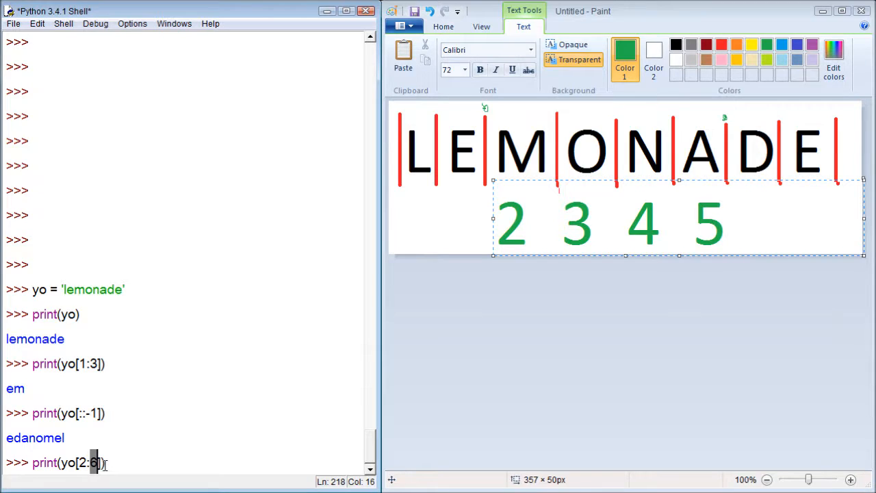
mouse_move(468, 427)
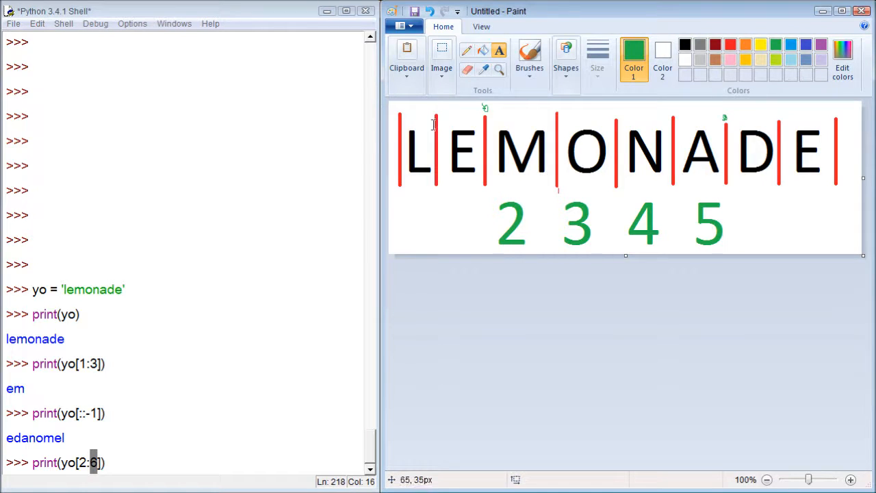
mouse_move(608, 138)
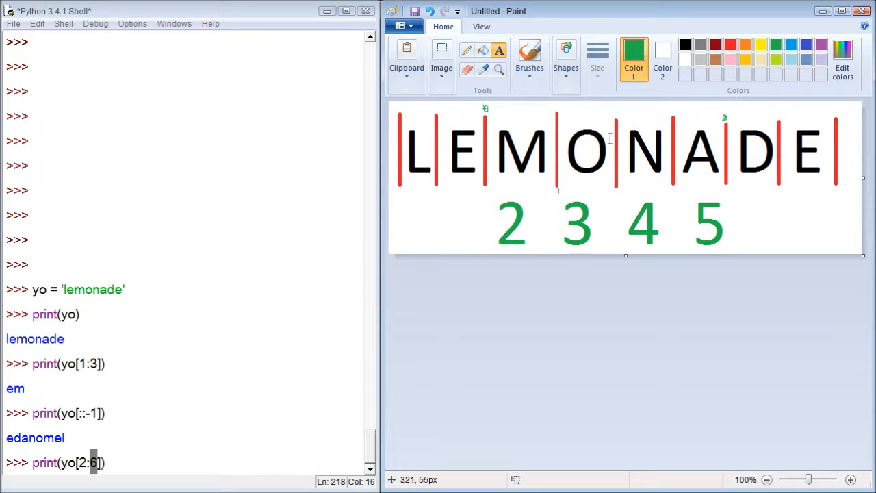
mouse_move(721, 133)
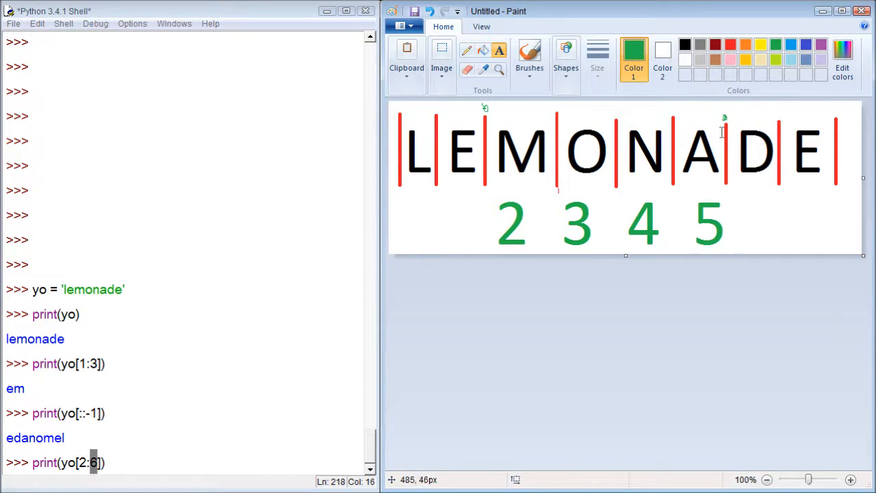
left_click_drag(729, 137, 769, 160)
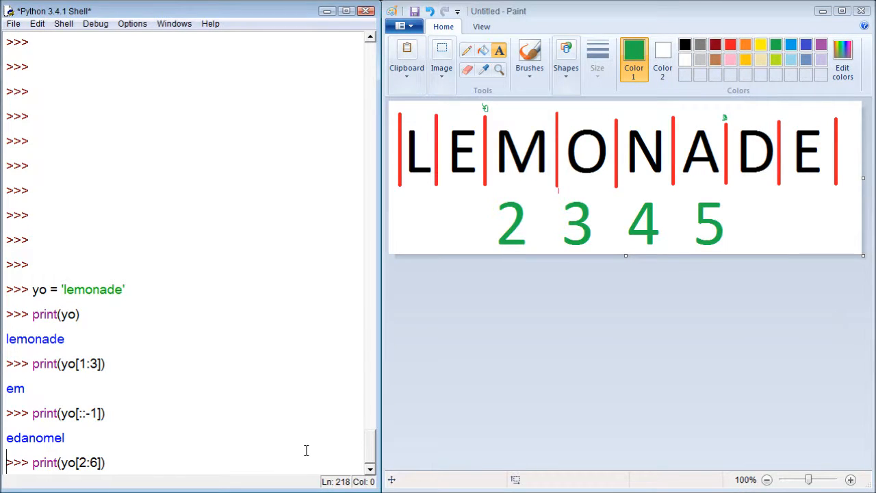
key("enter")
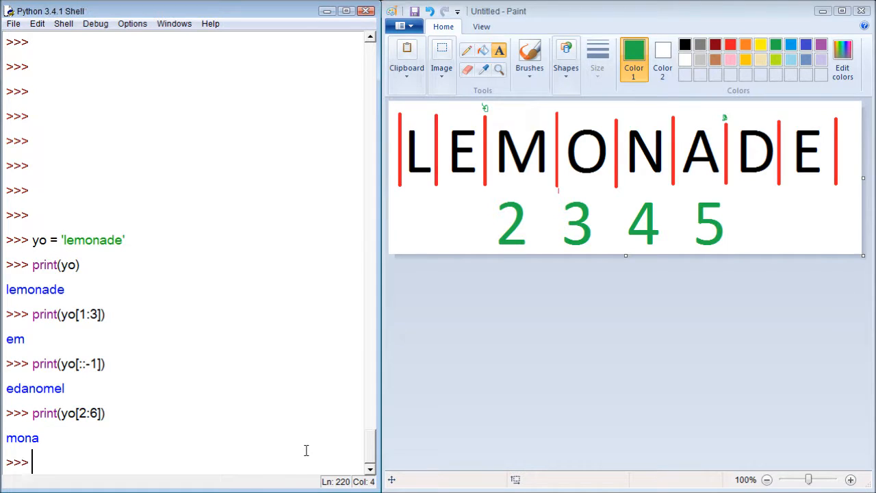
mouse_move(287, 479)
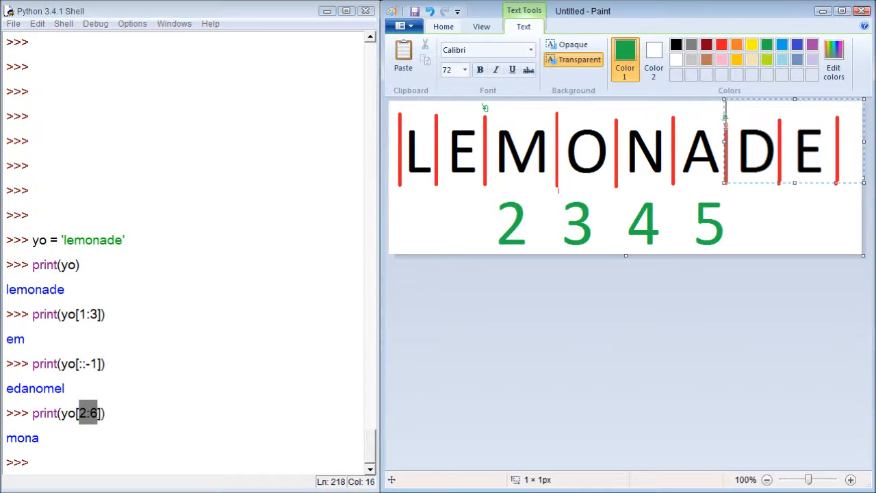
mouse_move(734, 190)
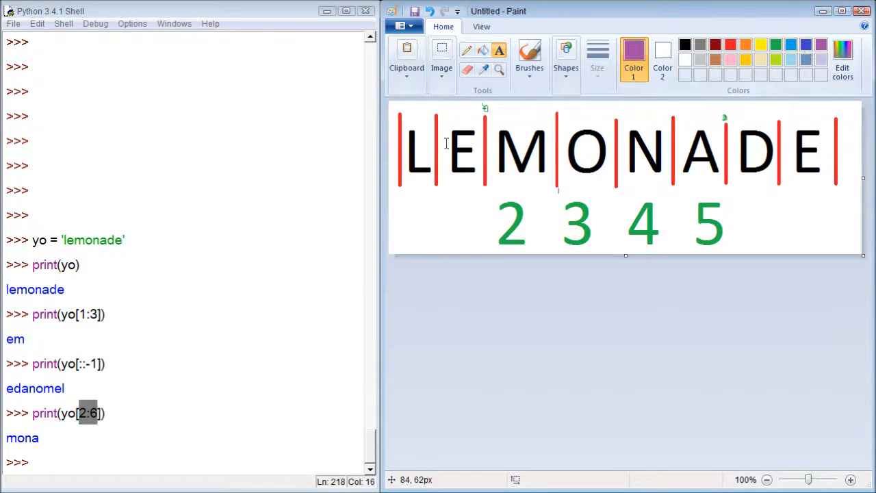
mouse_move(491, 233)
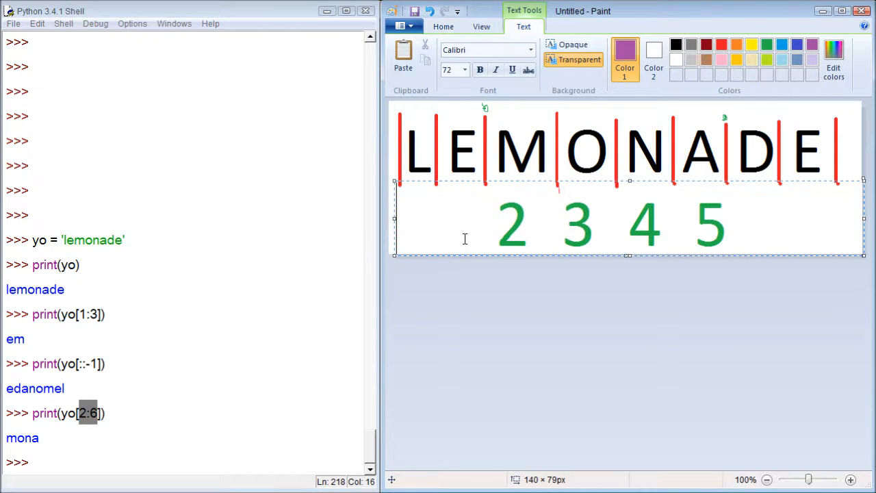
Type purple indices 0 and 1 before the green numbers, and 6 and 7 after.
type("0 1")
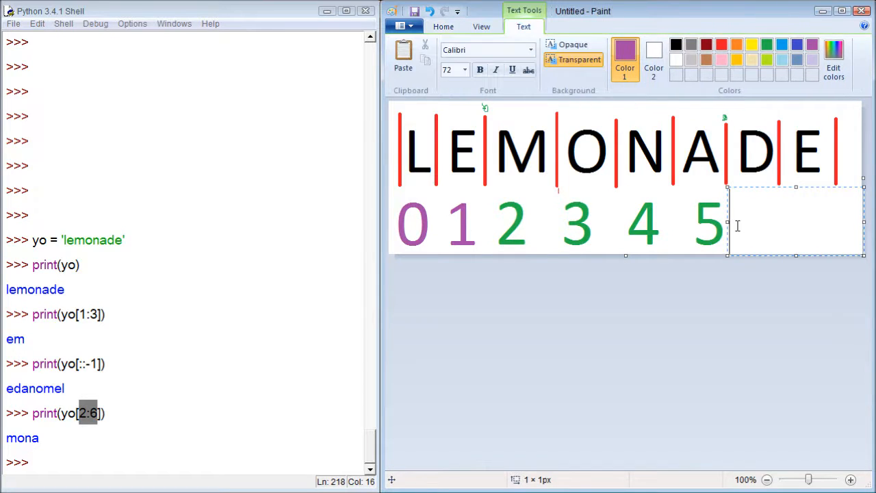
type("6")
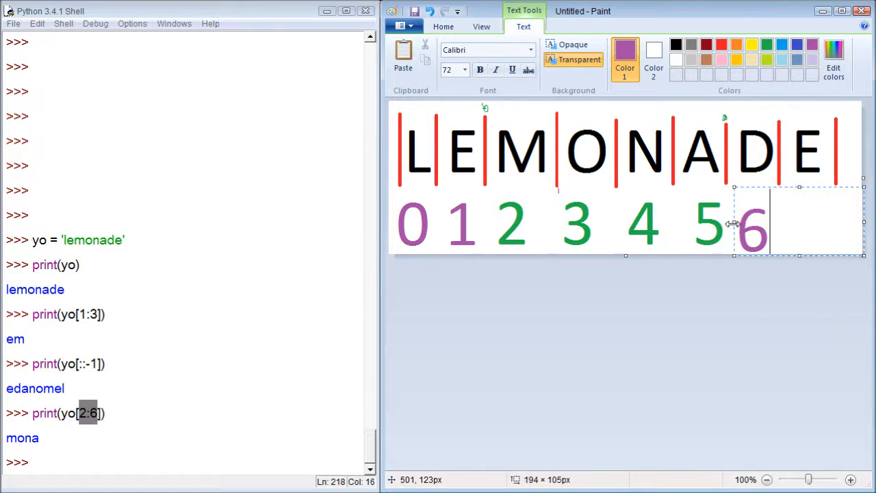
mouse_move(773, 214)
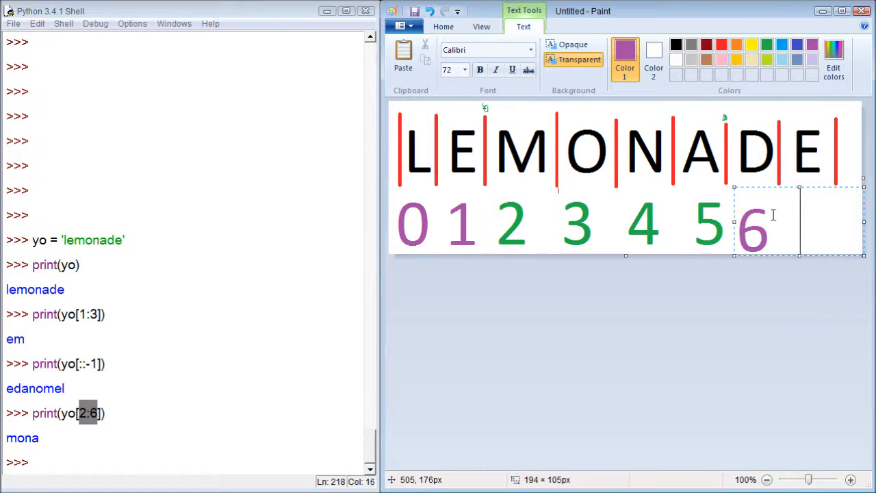
type("7")
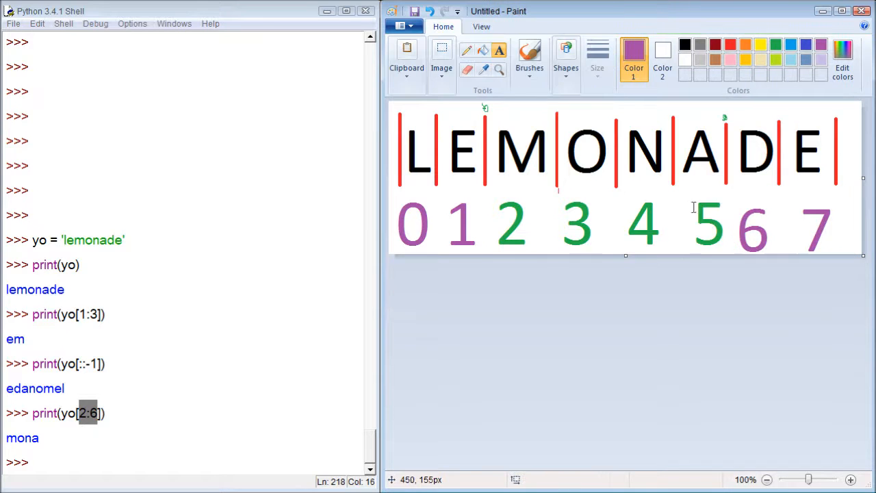
mouse_move(508, 223)
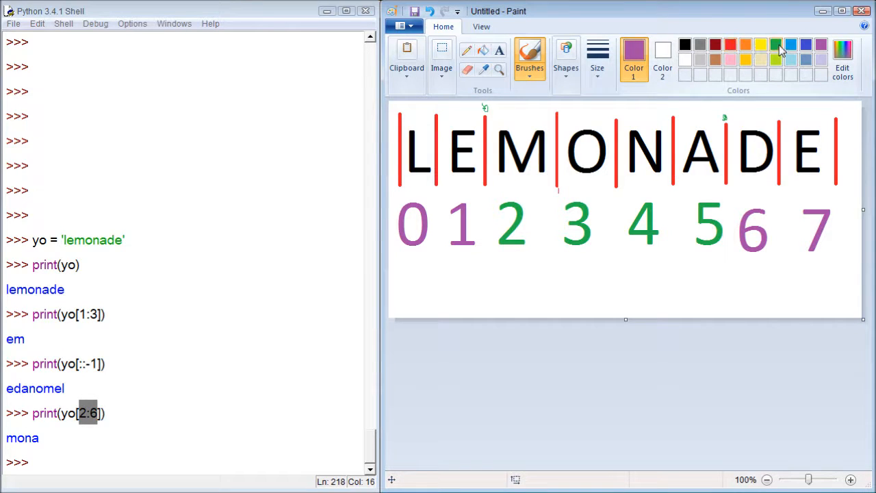
Sketch green marks and an underline beneath indices 2–5 with a chosen line thickness.
left_click(774, 44)
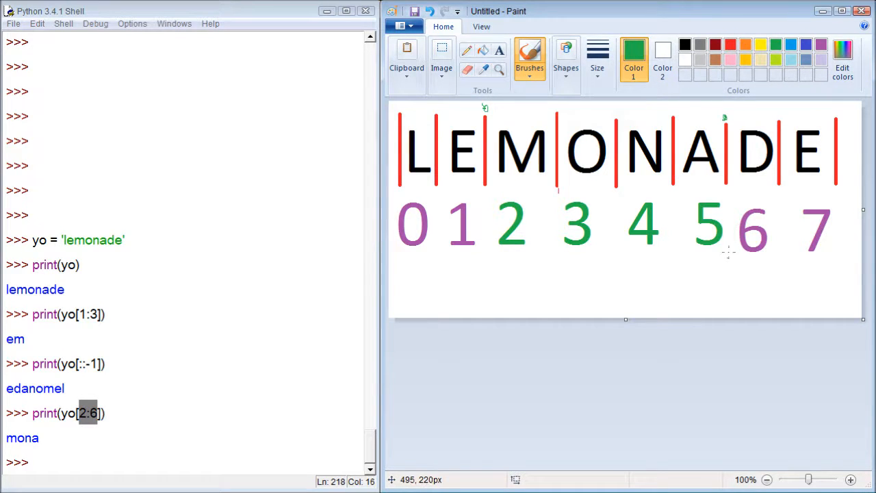
left_click_drag(725, 257, 725, 290)
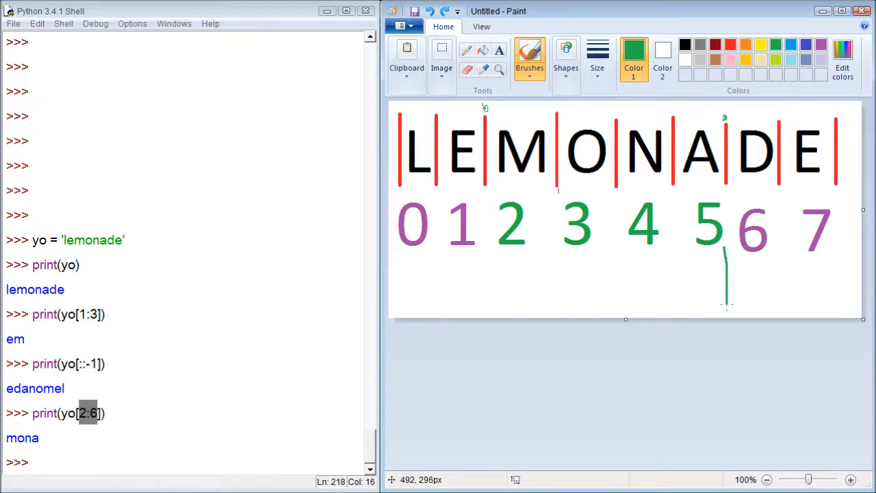
left_click(597, 55)
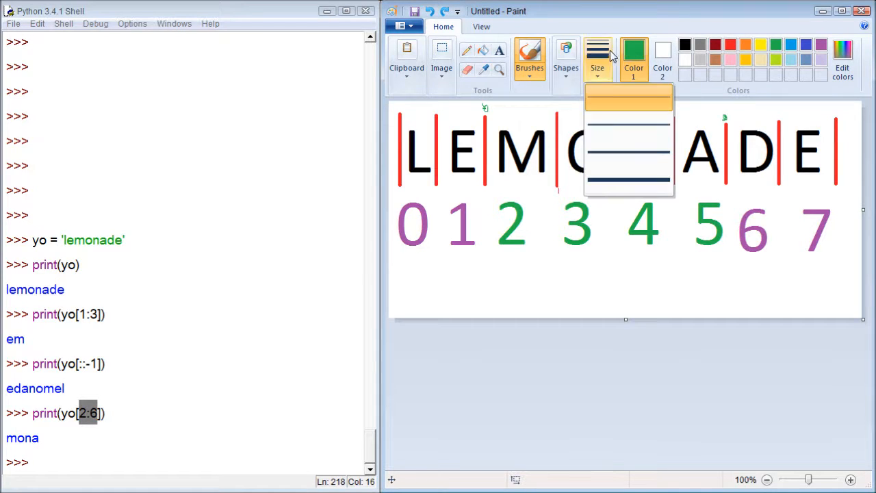
left_click(566, 58)
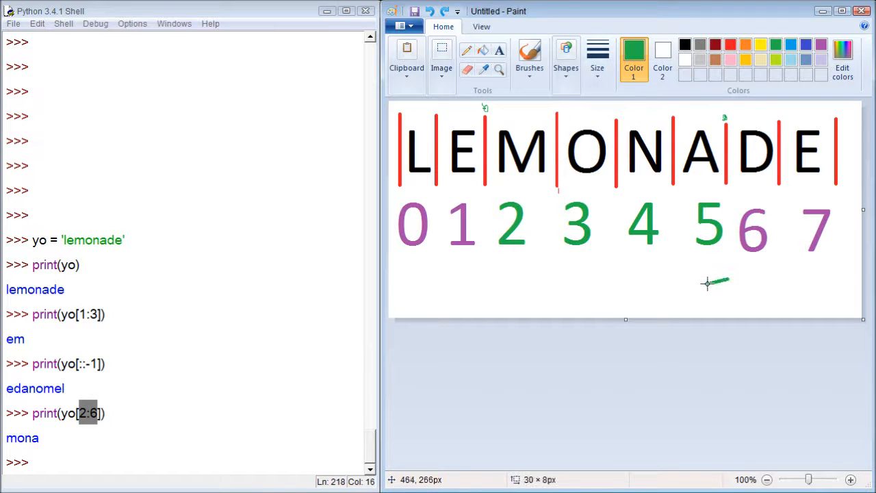
left_click_drag(561, 275, 727, 279)
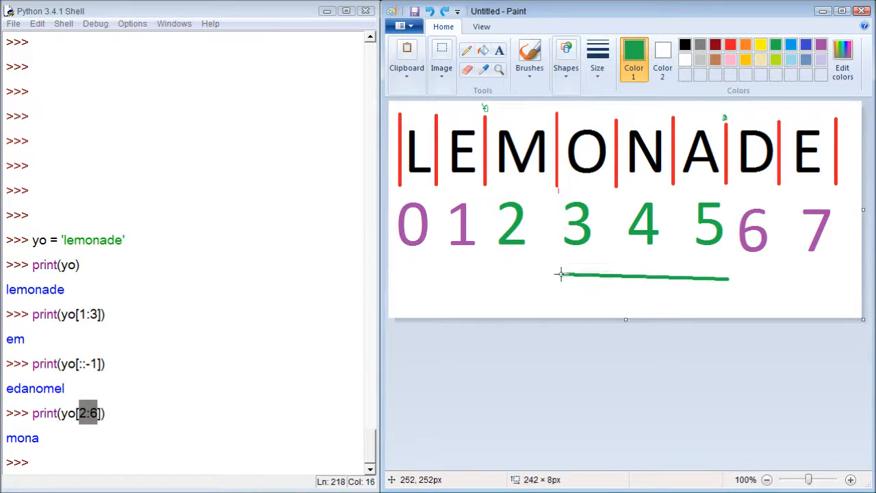
left_click_drag(560, 276, 489, 278)
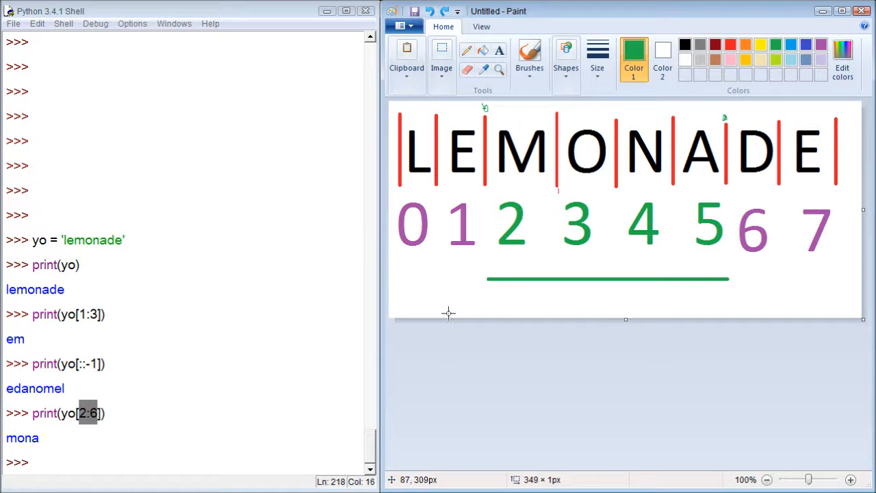
mouse_move(450, 101)
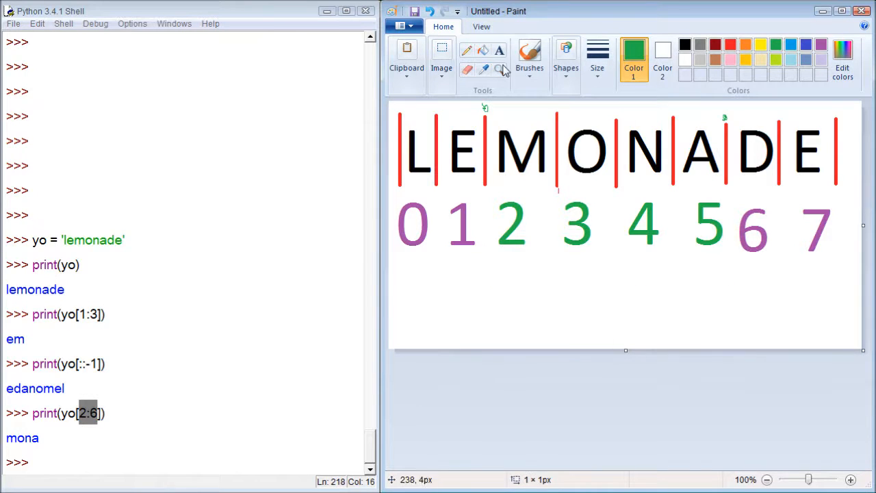
left_click_drag(390, 298, 727, 285)
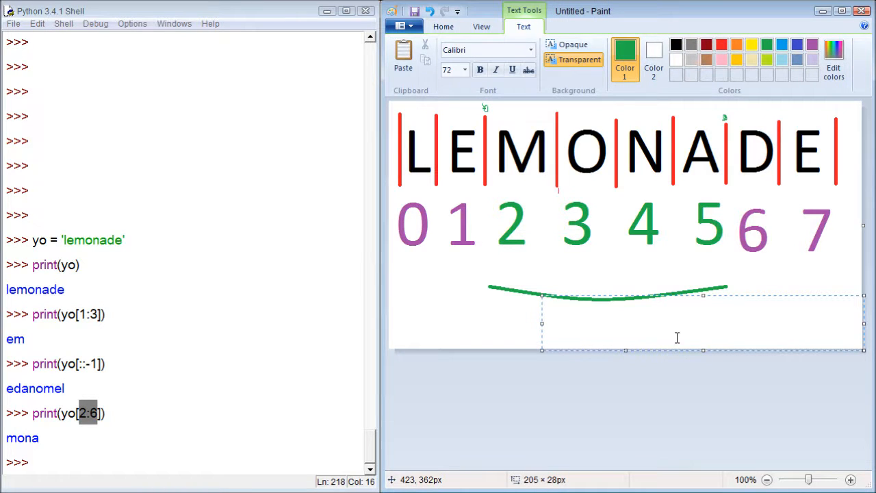
Label the curve '5:1' in green and erase the stray green marks above the letters.
type("5:")
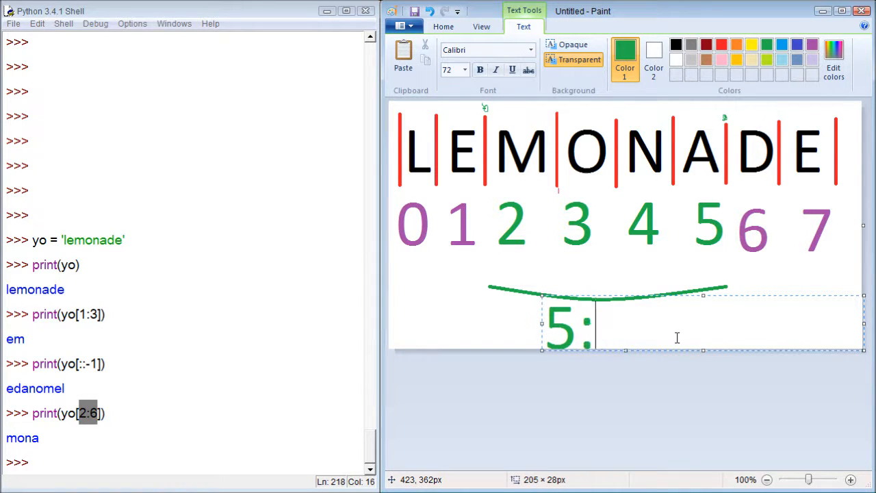
type("1")
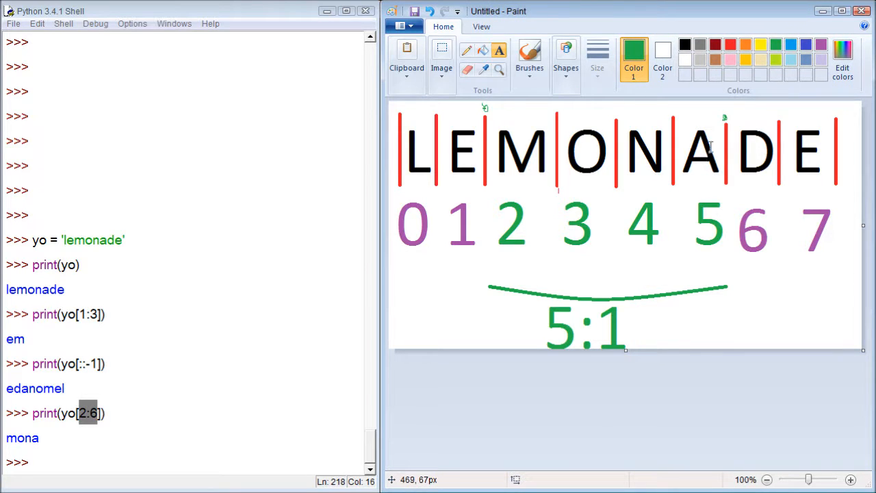
mouse_move(612, 312)
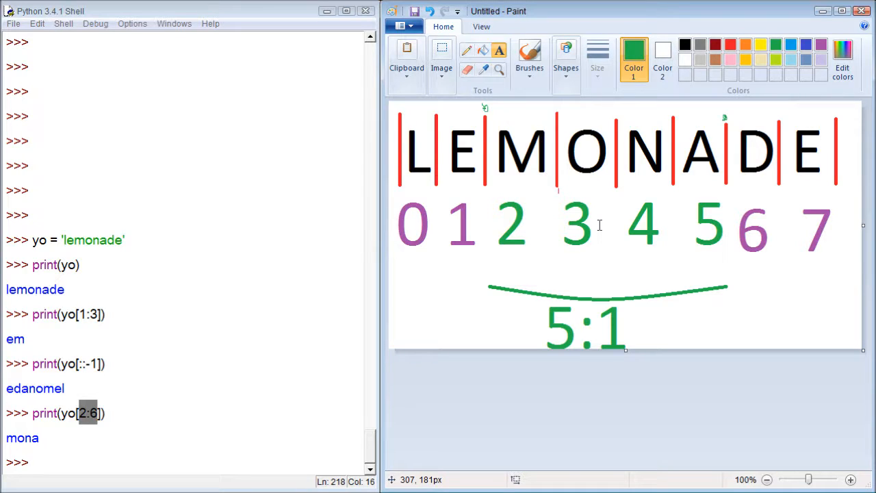
mouse_move(636, 263)
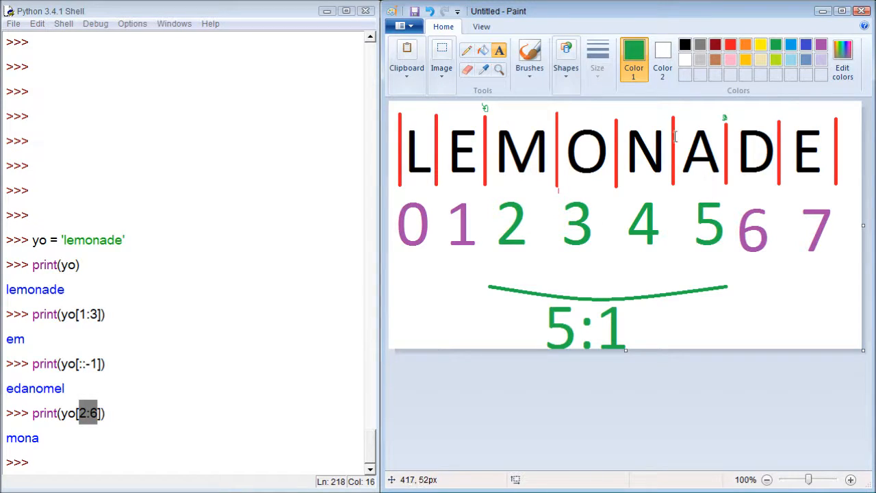
mouse_move(717, 144)
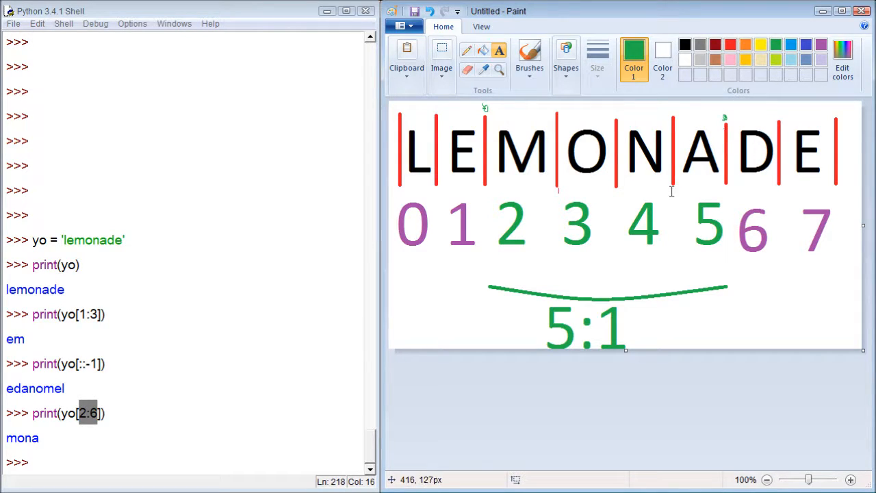
mouse_move(435, 111)
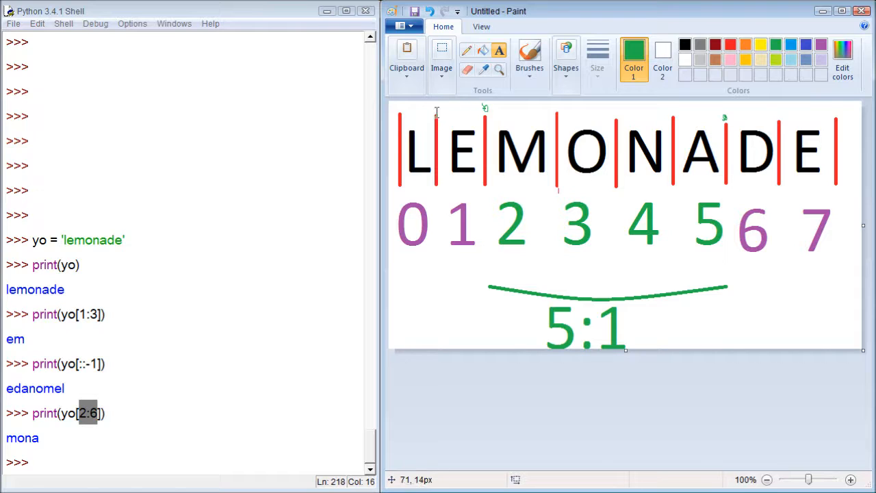
left_click_drag(436, 110, 481, 185)
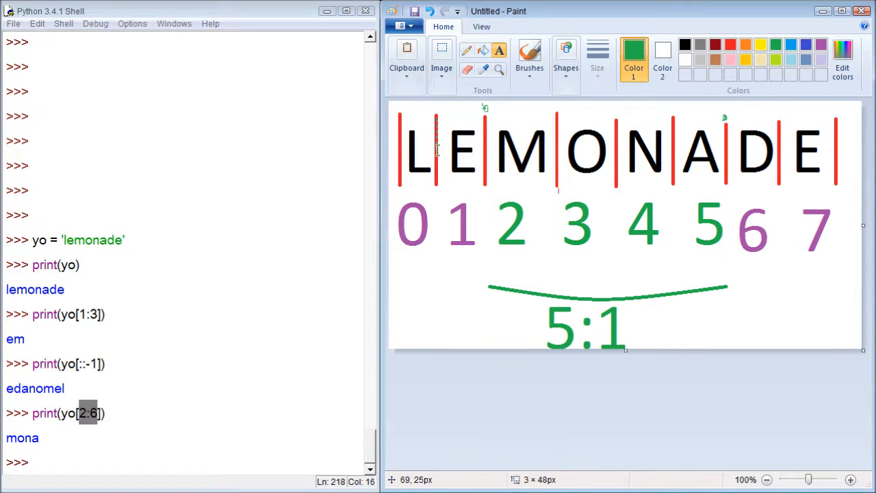
mouse_move(479, 202)
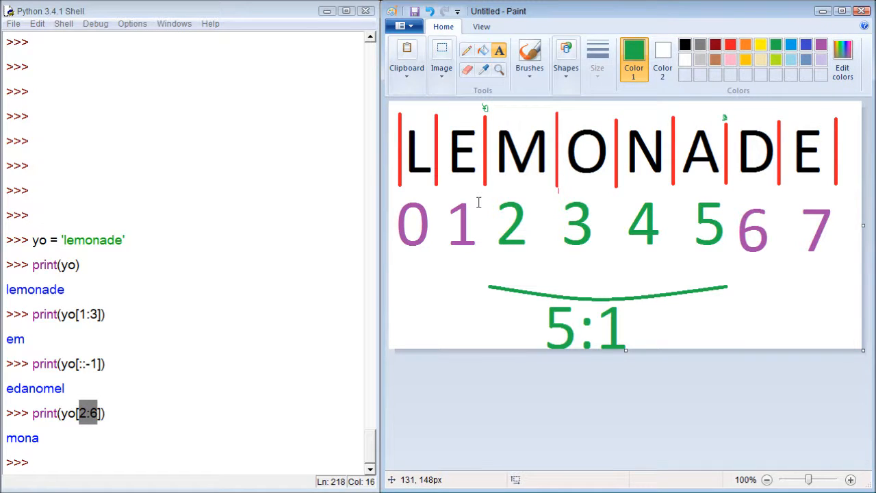
mouse_move(676, 320)
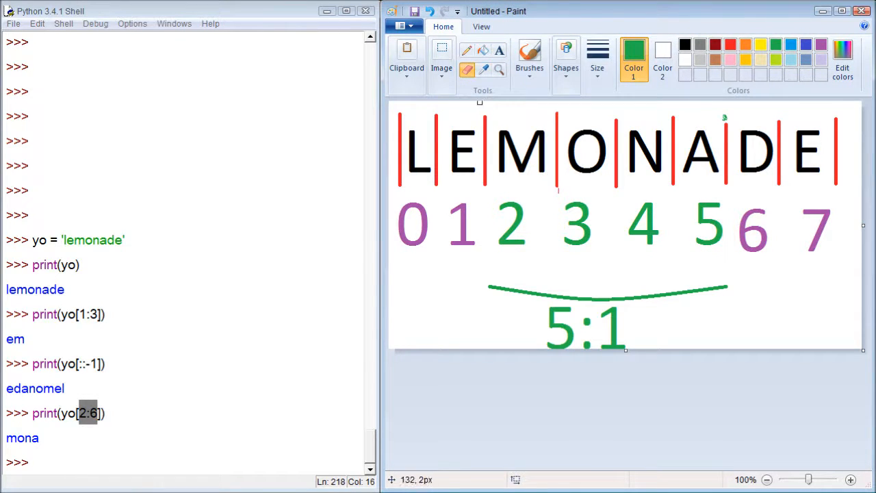
mouse_move(712, 115)
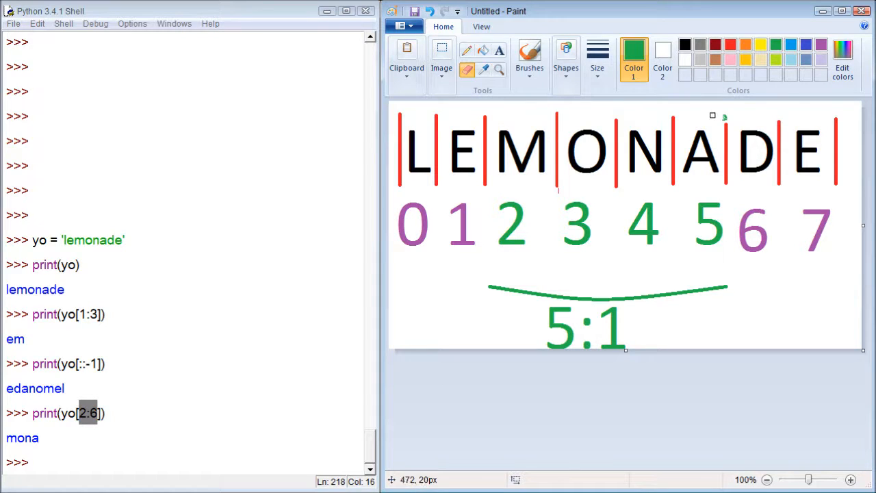
mouse_move(370, 143)
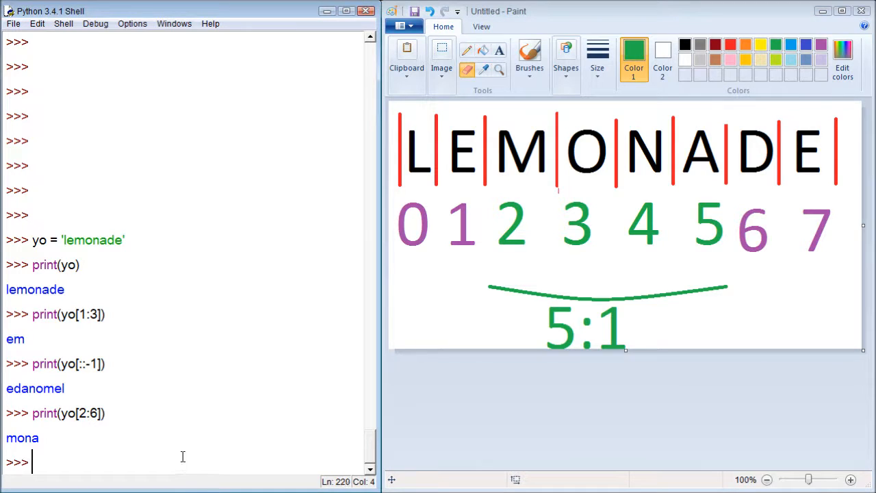
Run print(yo[5:1:-1]) in the shell, printing 'anom'.
type("print(yo[2:6])")
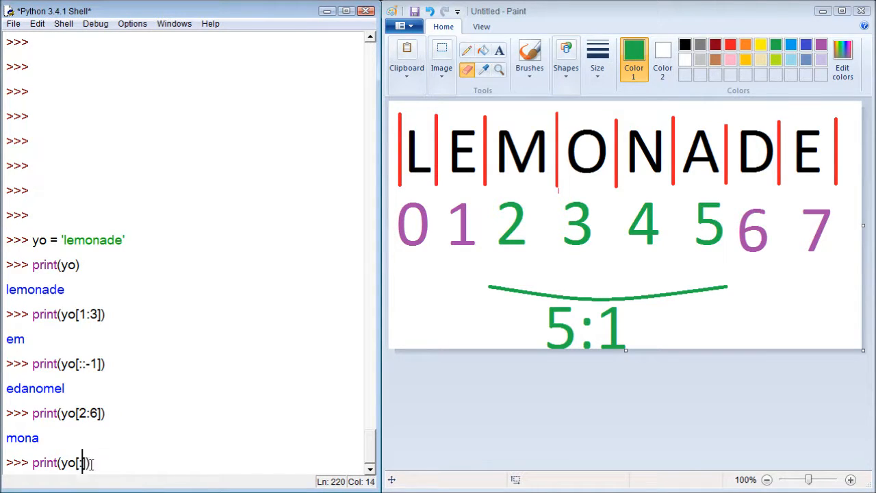
type("5")
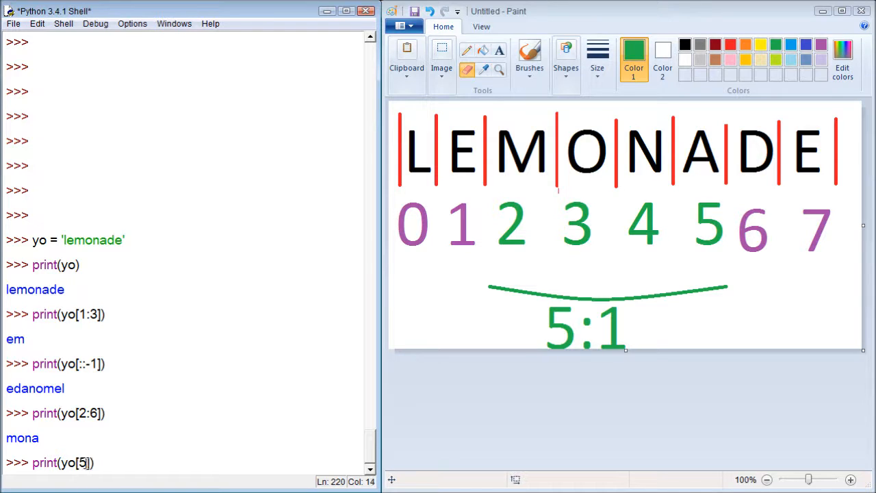
type(":1:")
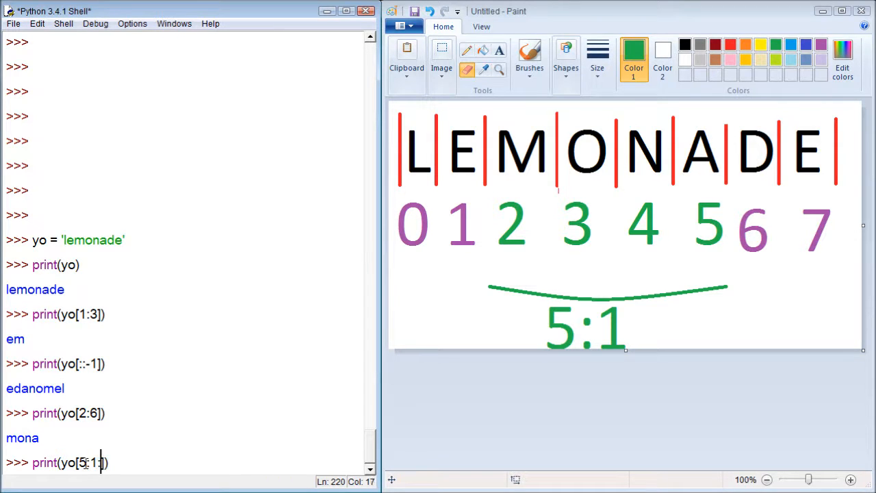
type("-1")
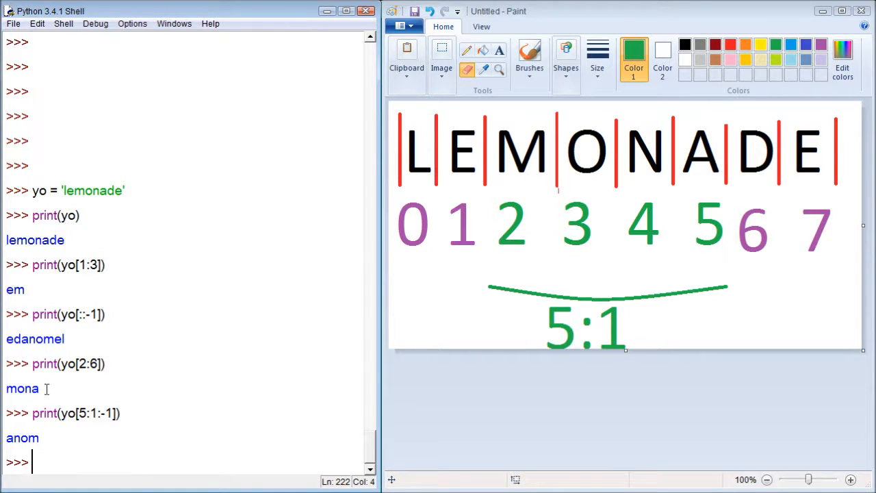
mouse_move(109, 370)
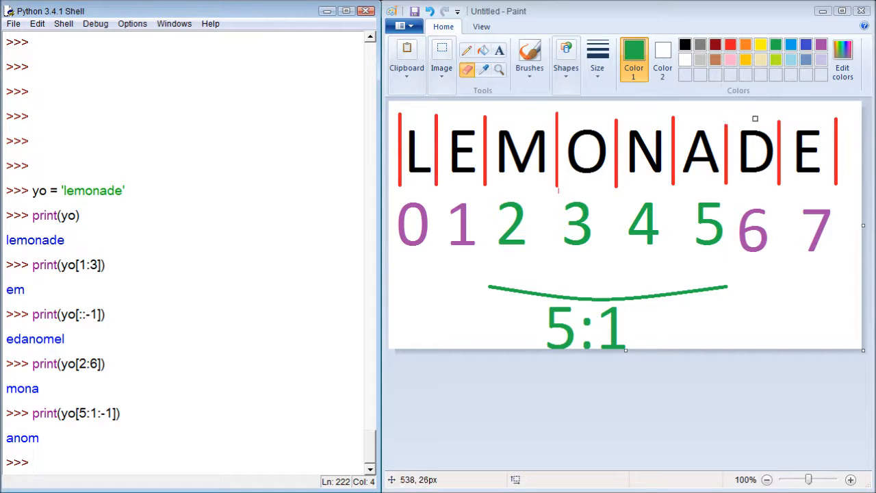
mouse_move(725, 127)
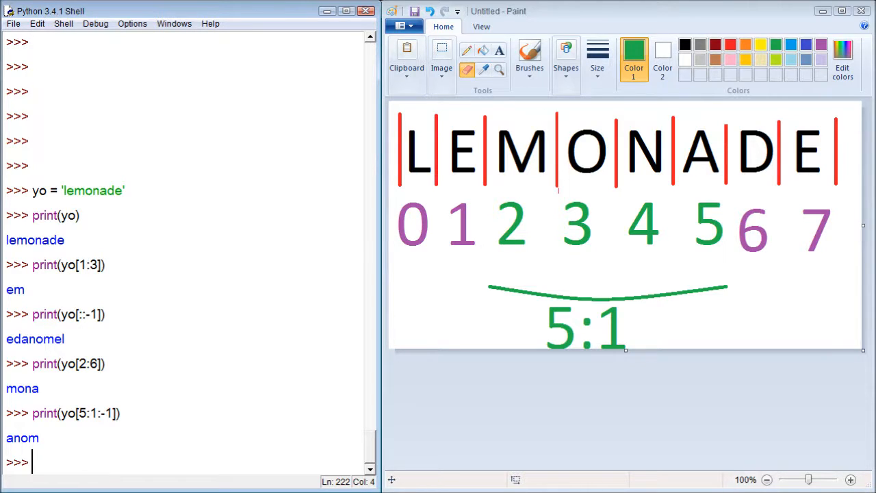
mouse_move(632, 385)
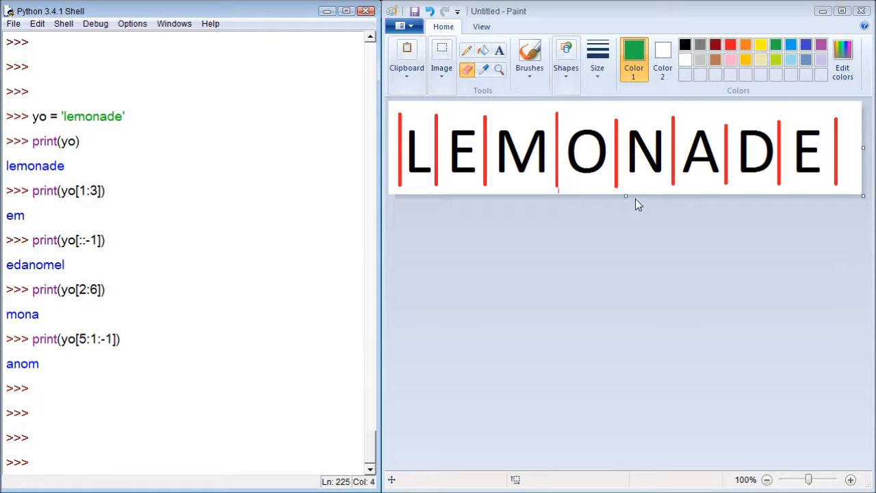
Extend the Paint canvas slightly below LEMONADE, then begin a print command in IDLE.
left_click_drag(625, 197, 625, 216)
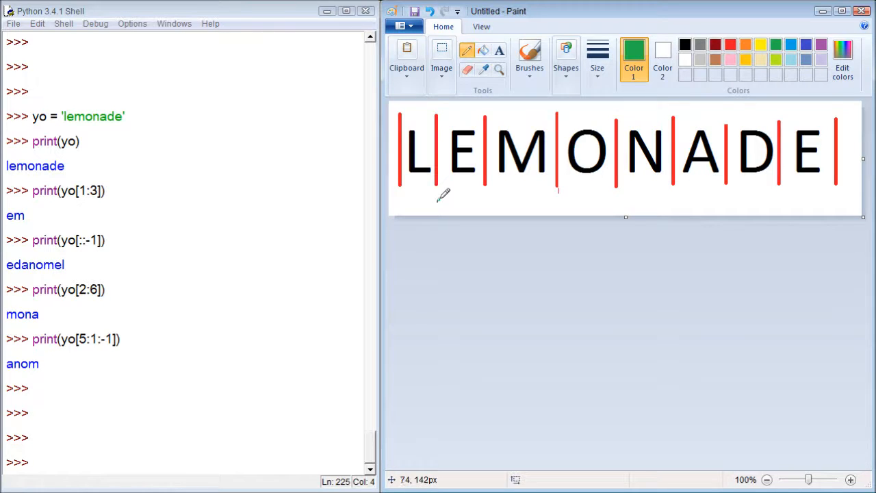
mouse_move(782, 194)
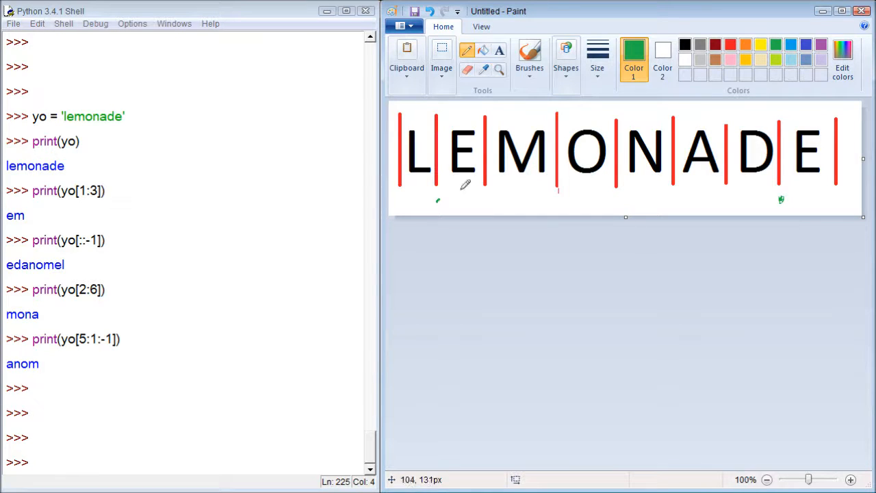
mouse_move(479, 147)
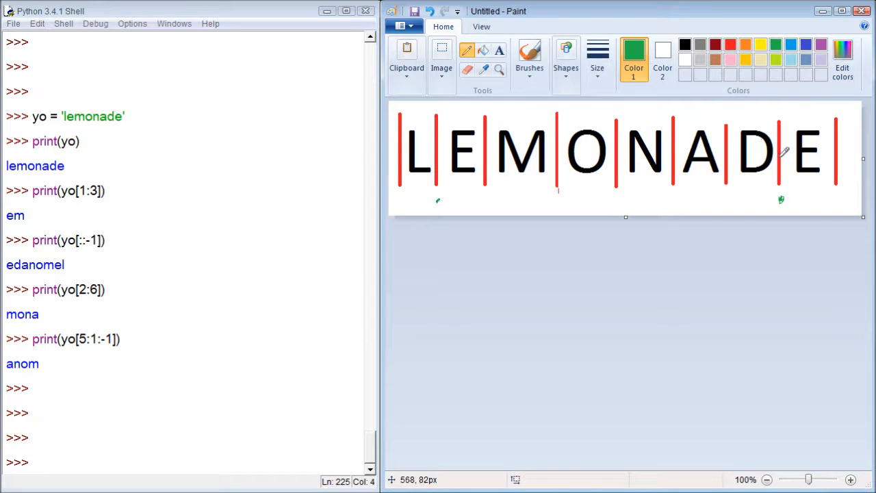
left_click(115, 451)
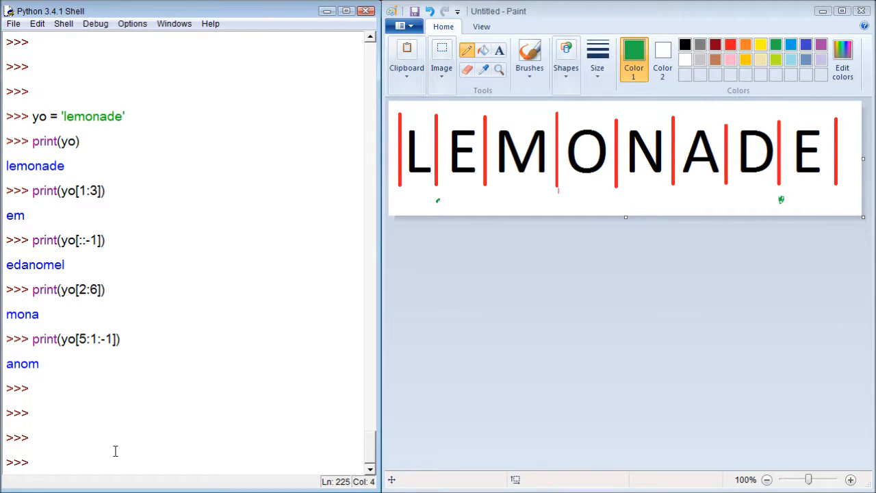
type("print(yo[1:7")
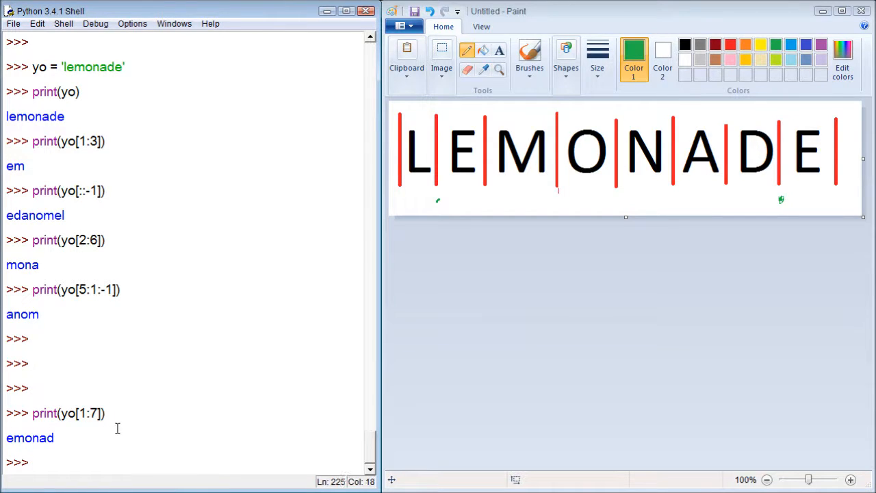
Print yo[1:7] (emonad), then edit the recalled line into the reverse slice yo[6:0:-1.
type("print(yo[1:7])")
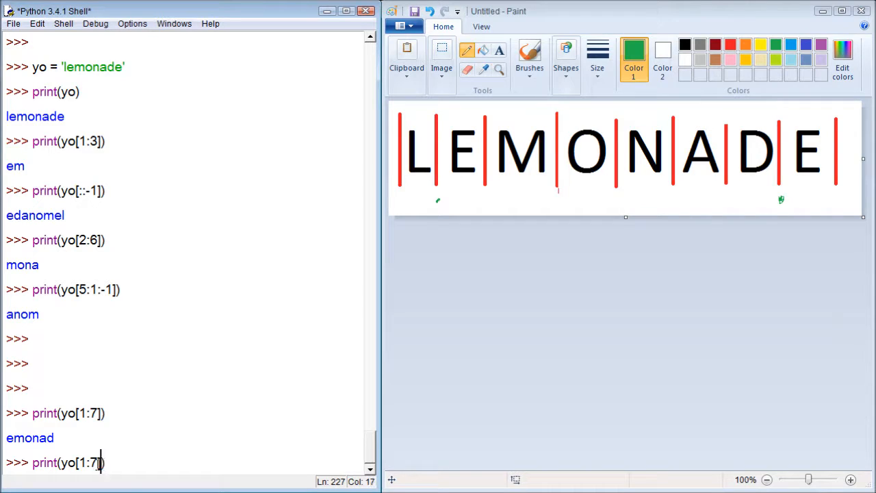
left_click(87, 462)
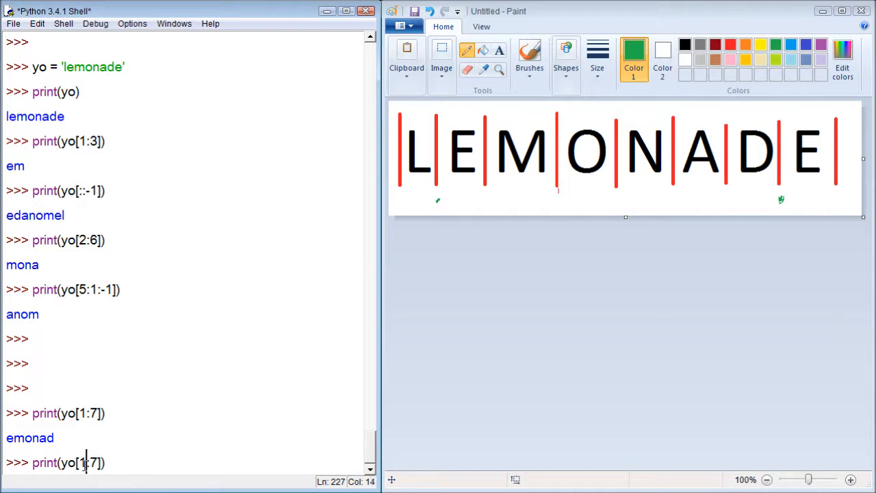
type("0")
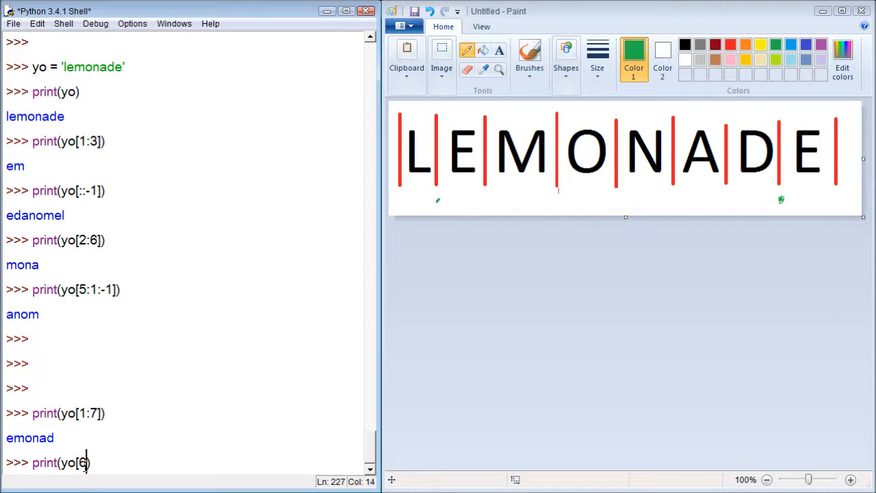
type(":0")
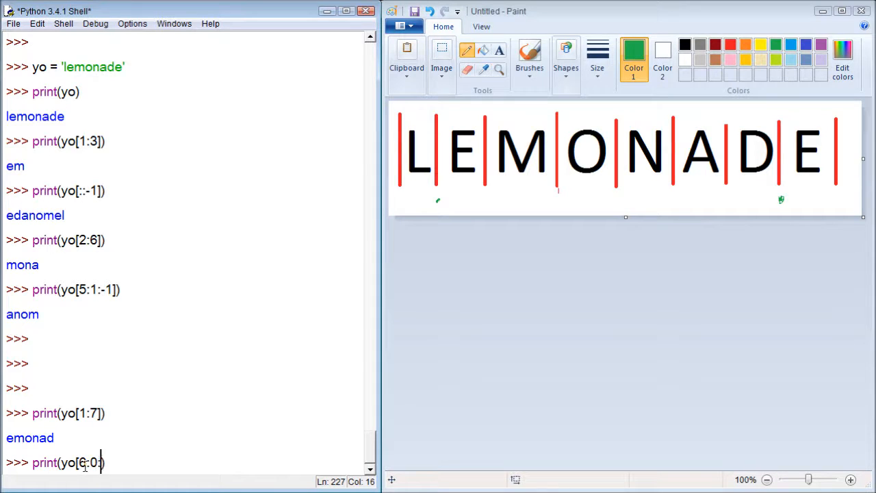
type(":-1")
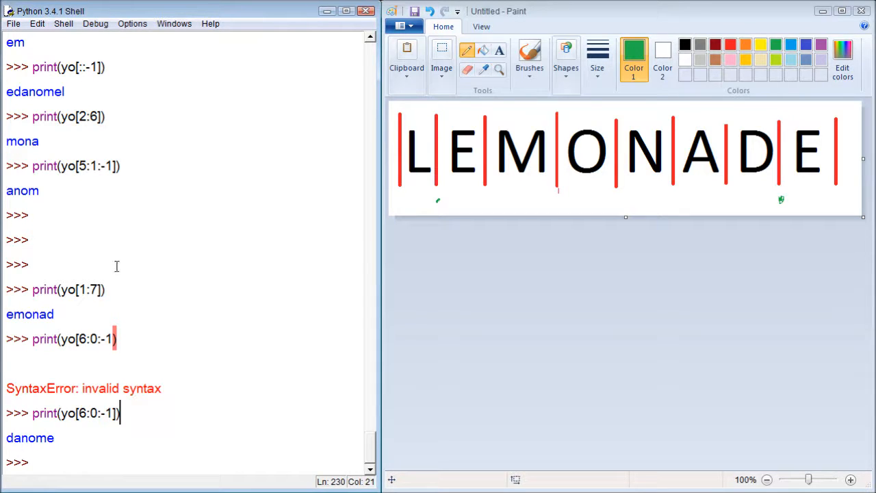
mouse_move(81, 336)
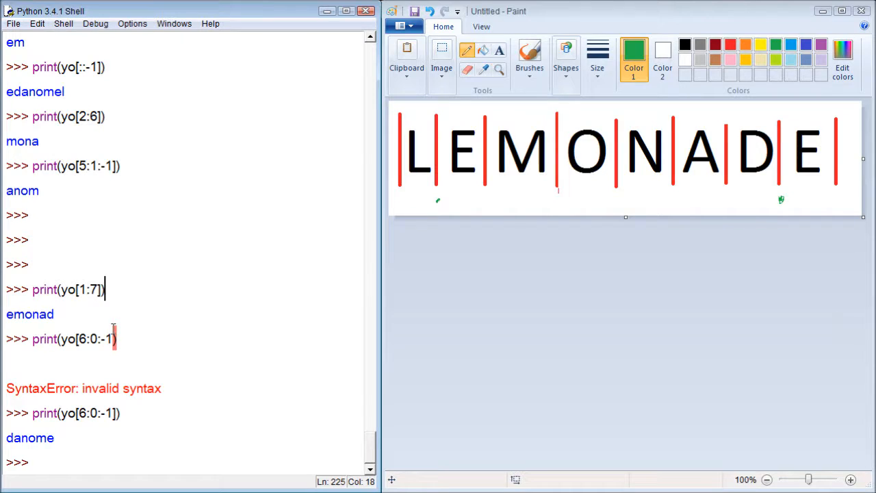
mouse_move(533, 323)
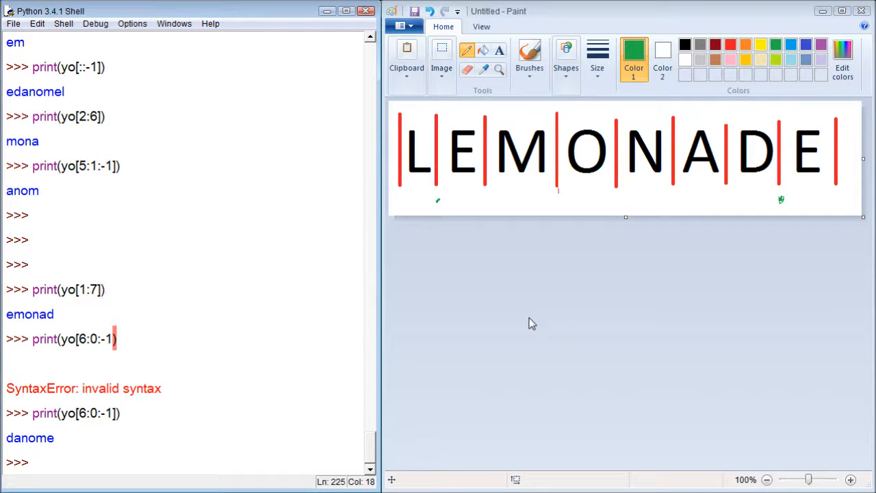
Revisit the earlier print(yo[1:7]) line in the shell.
left_click(106, 288)
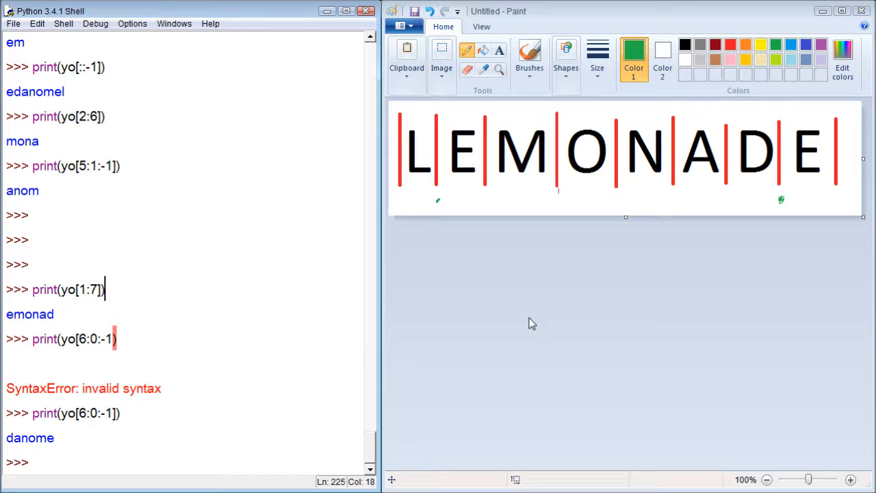